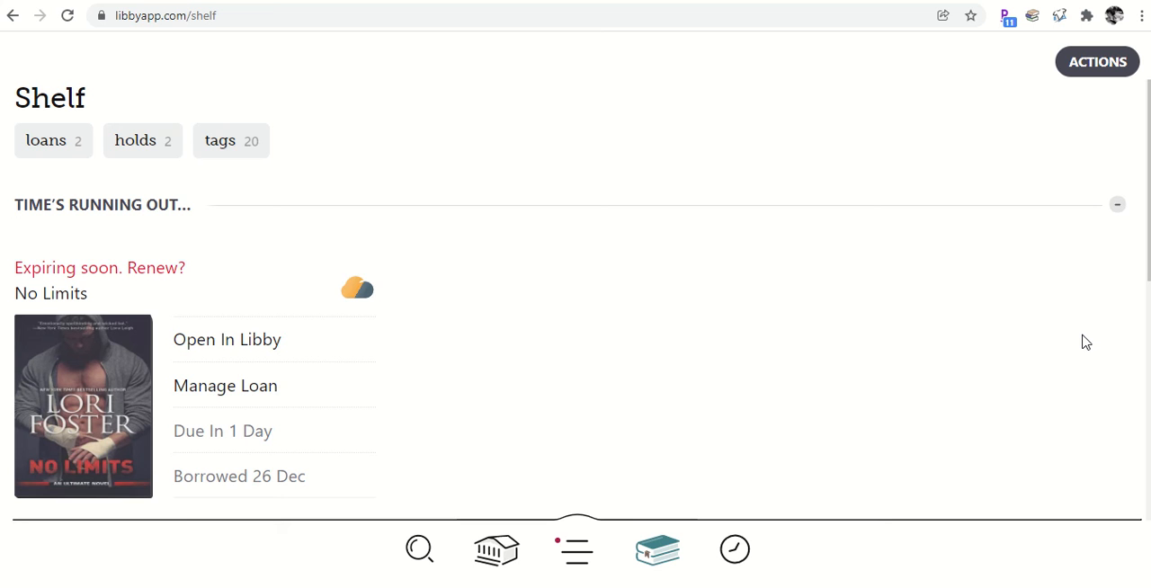
mouse_move(734, 551)
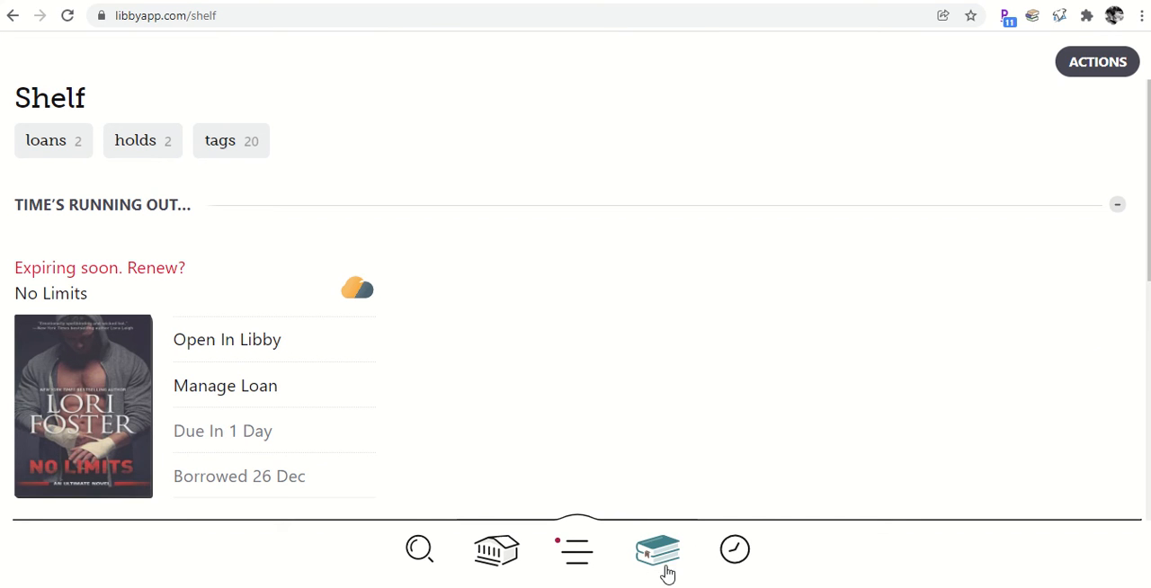
mouse_move(698, 559)
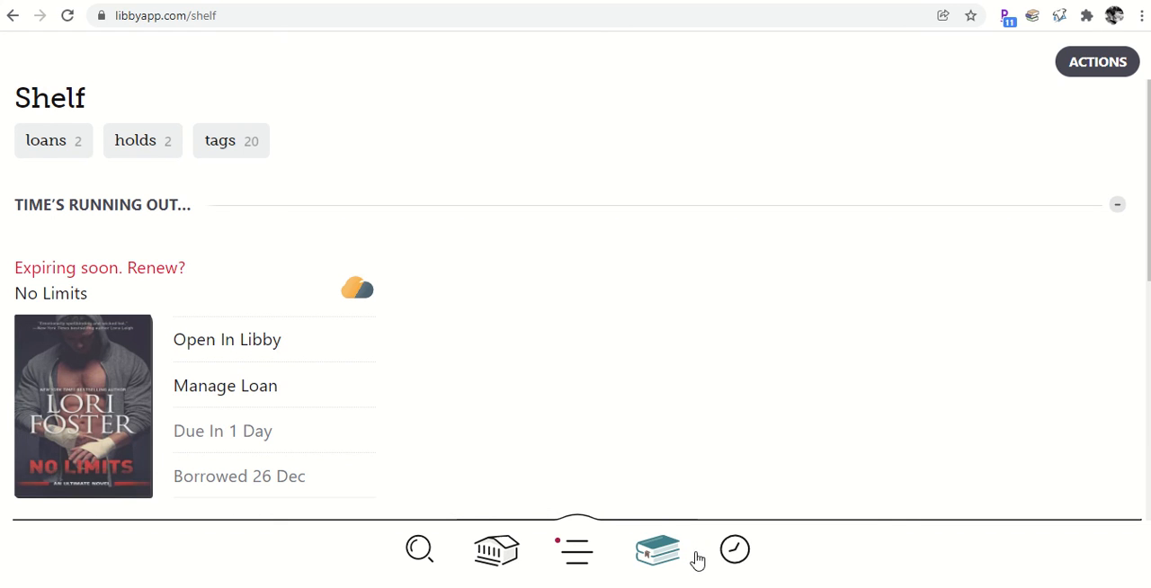
mouse_move(669, 561)
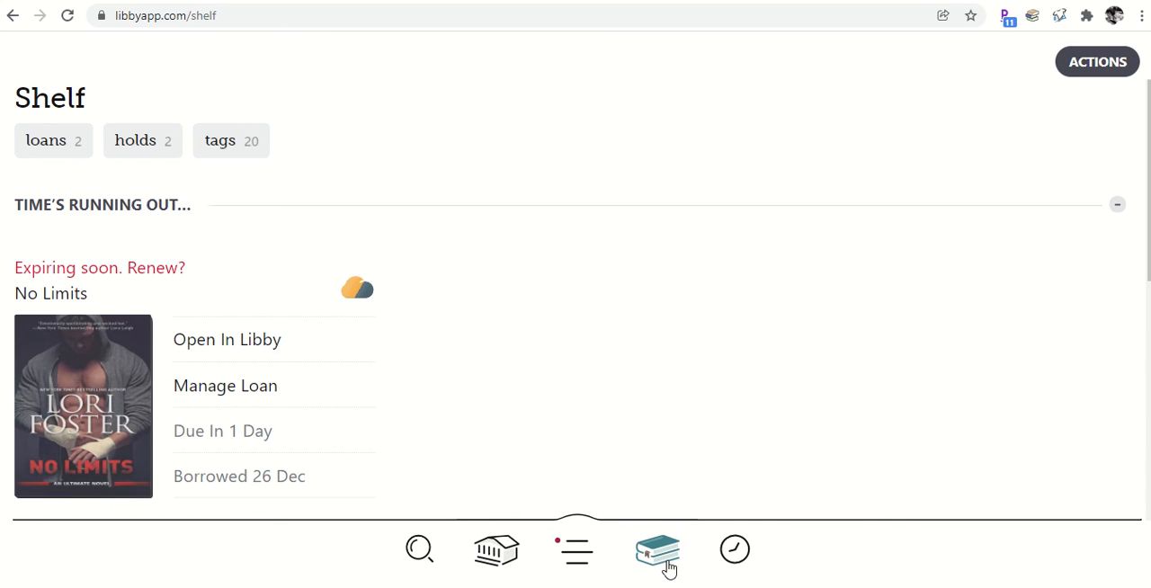
- View the linked libraries, then search for 'The Love Hypothesis' from the loans shelf
scroll("down", 3)
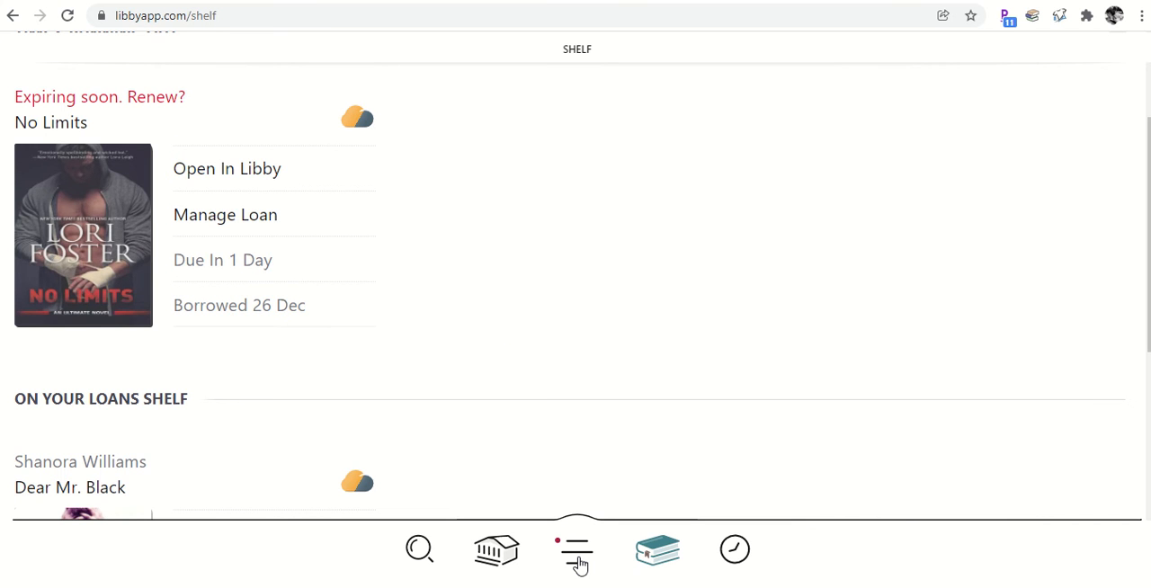
left_click(575, 551)
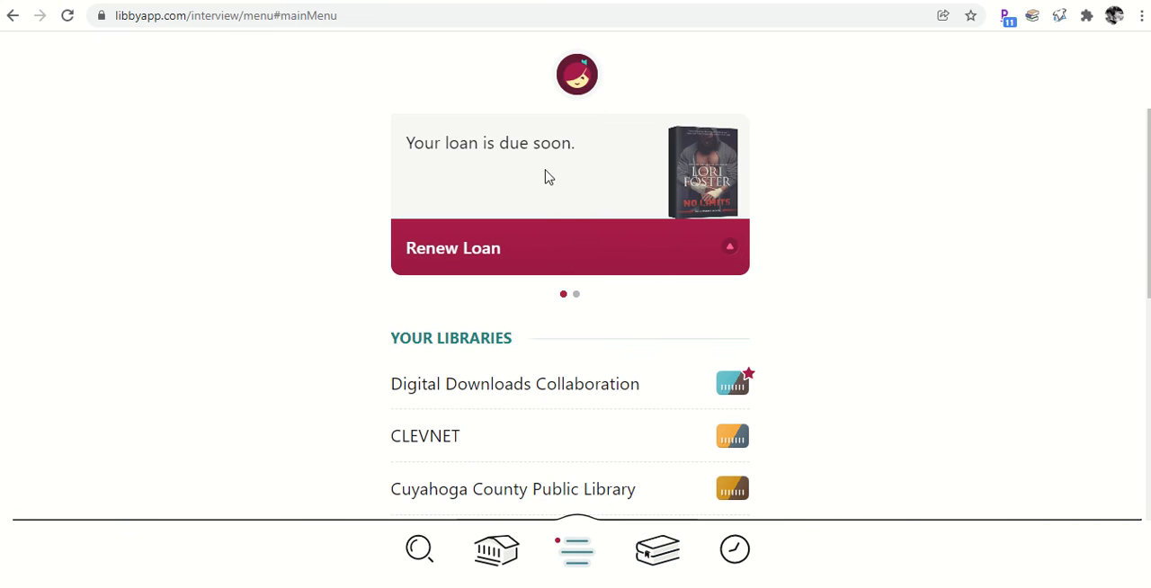
mouse_move(702, 185)
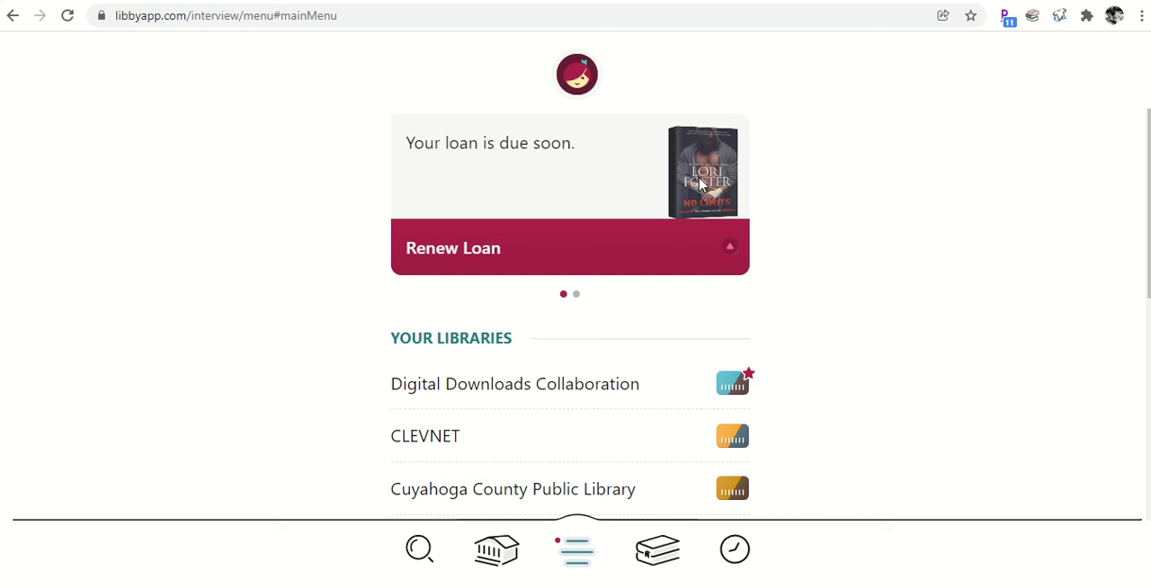
mouse_move(482, 365)
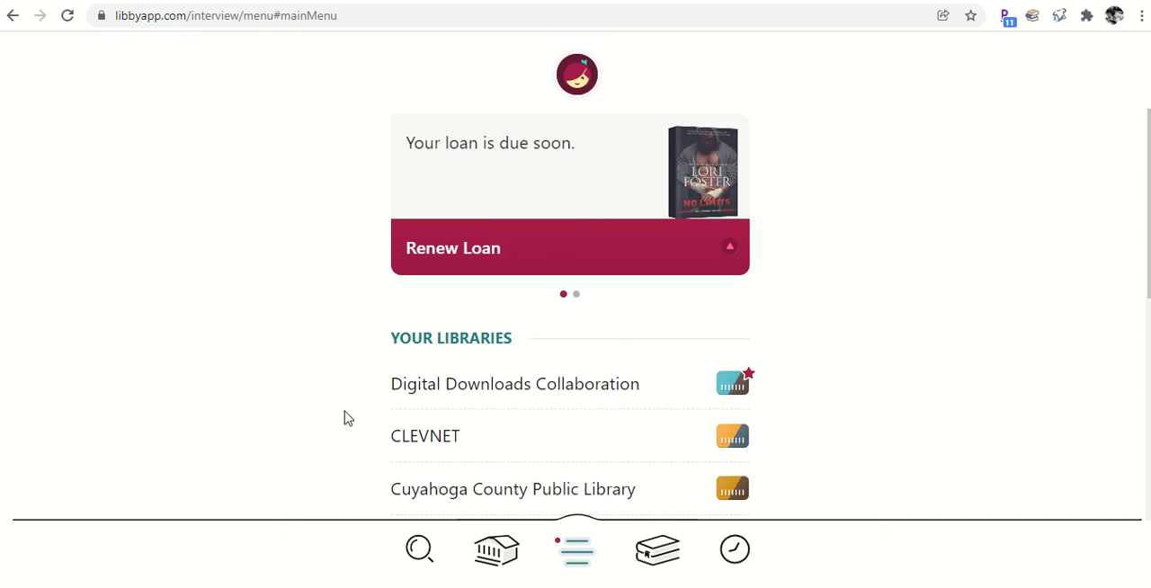
mouse_move(390, 386)
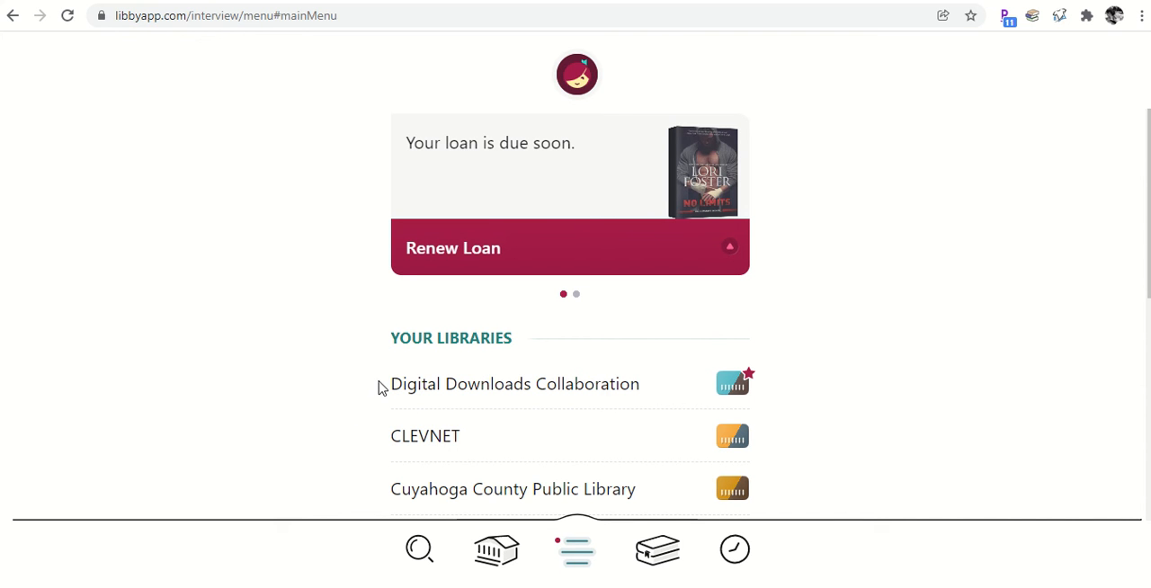
mouse_move(378, 446)
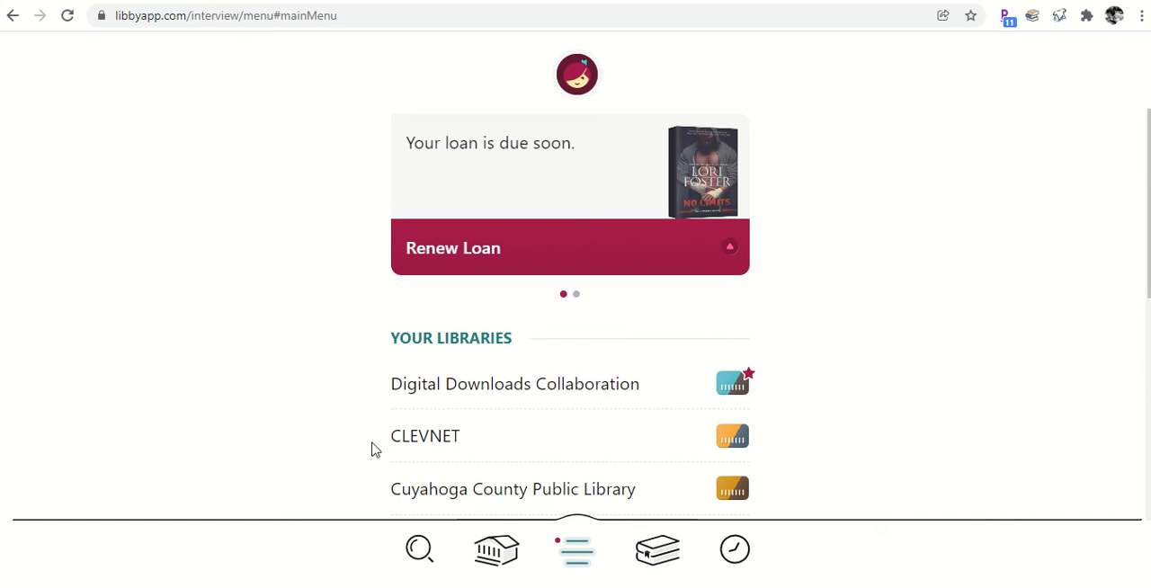
mouse_move(403, 493)
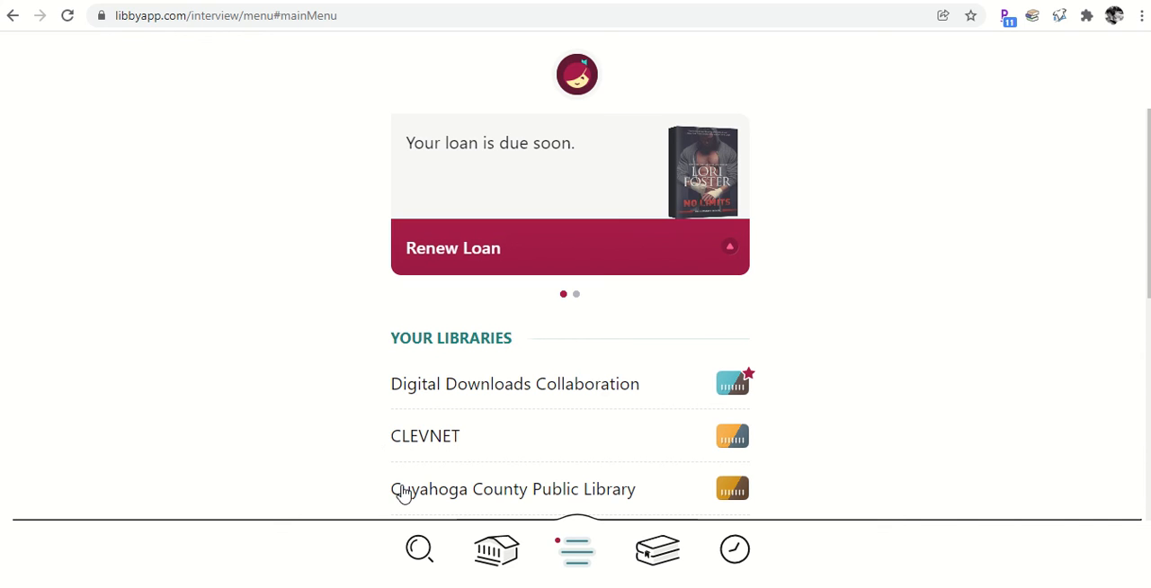
mouse_move(364, 379)
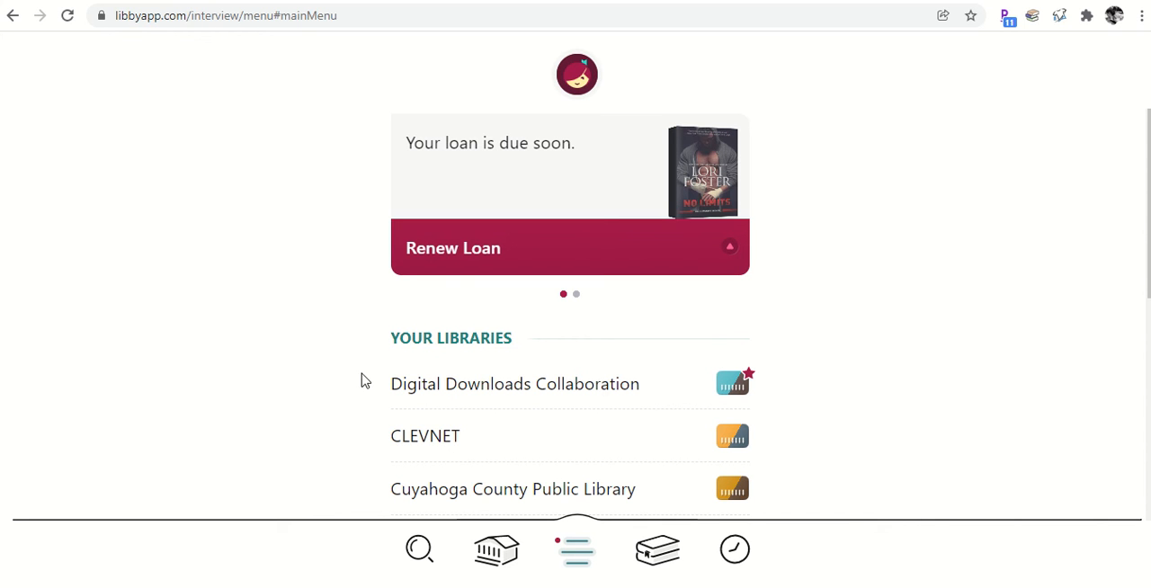
mouse_move(423, 392)
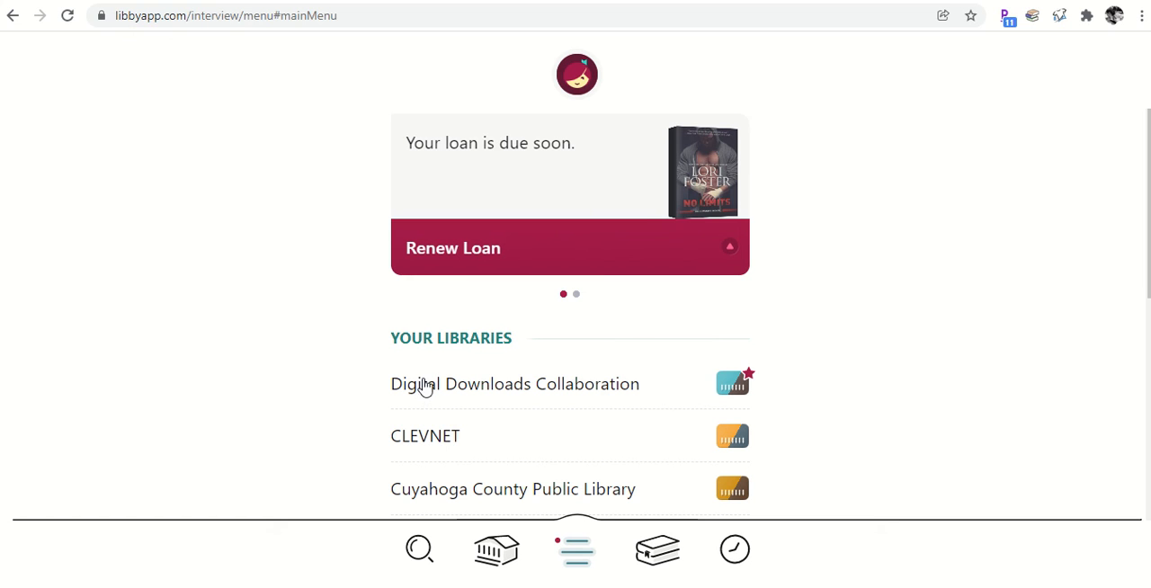
mouse_move(425, 381)
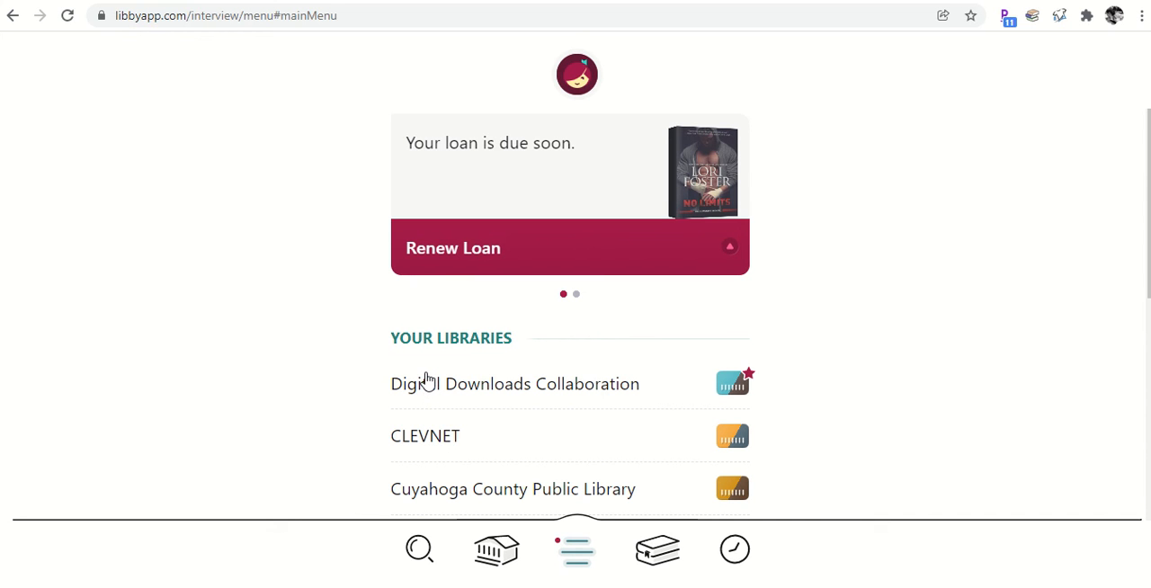
mouse_move(863, 364)
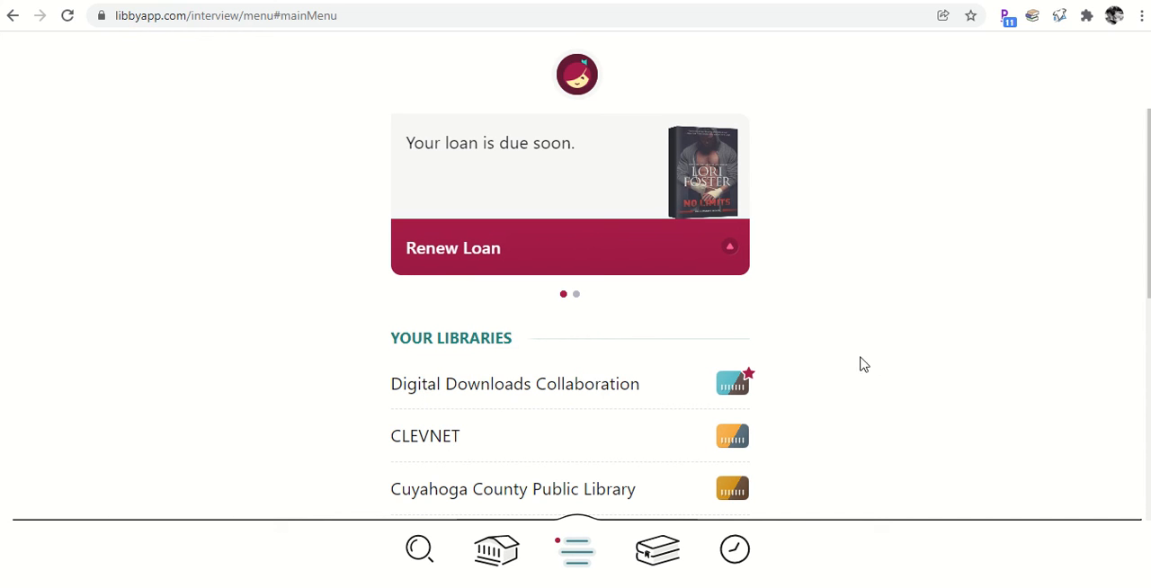
mouse_move(770, 376)
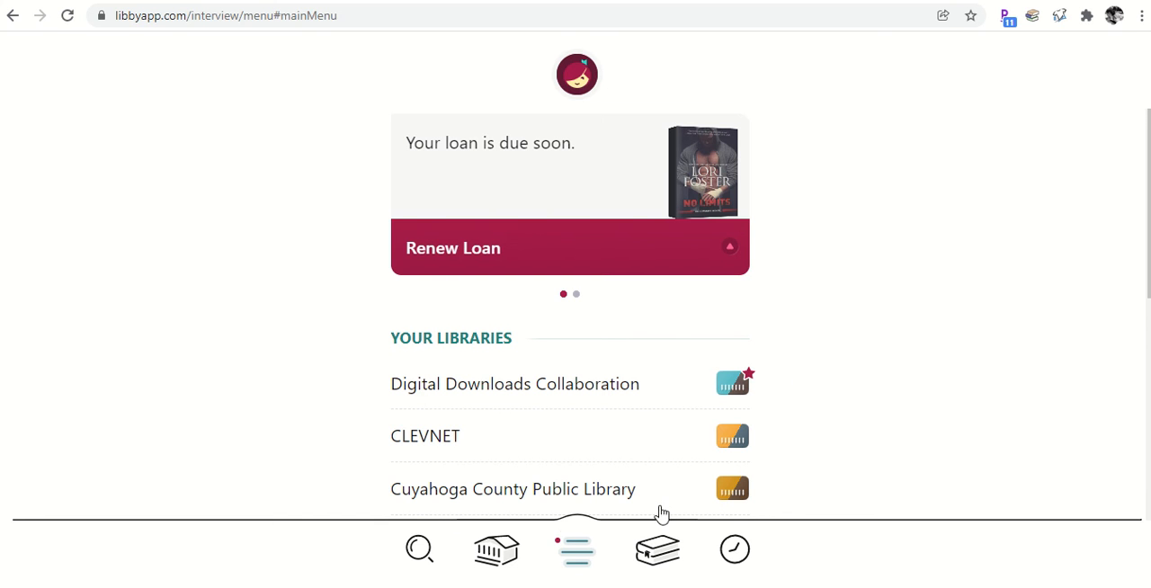
left_click(659, 550)
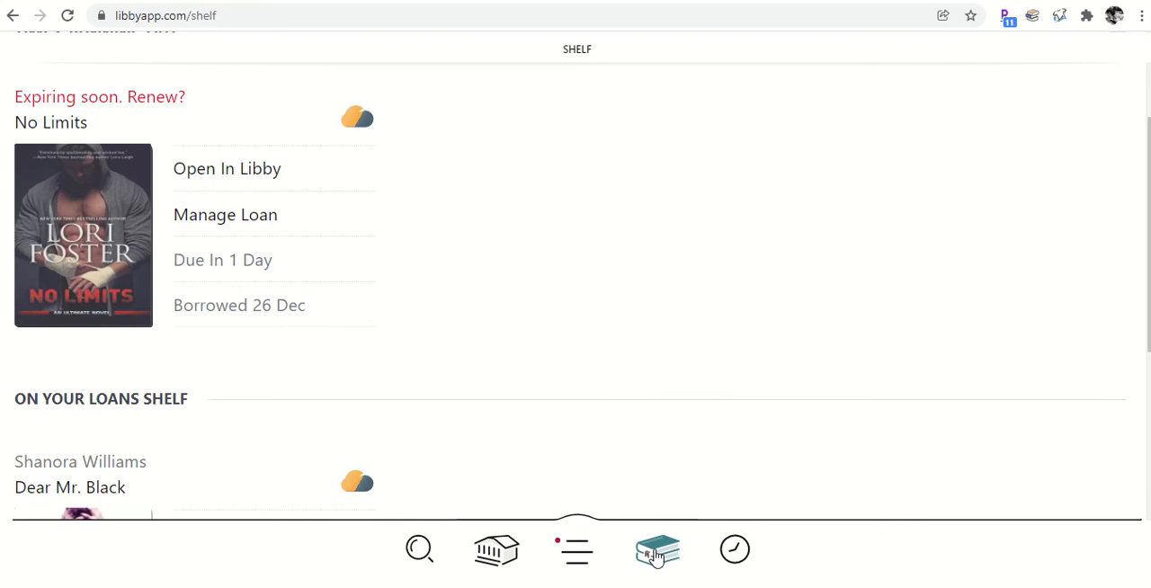
mouse_move(471, 572)
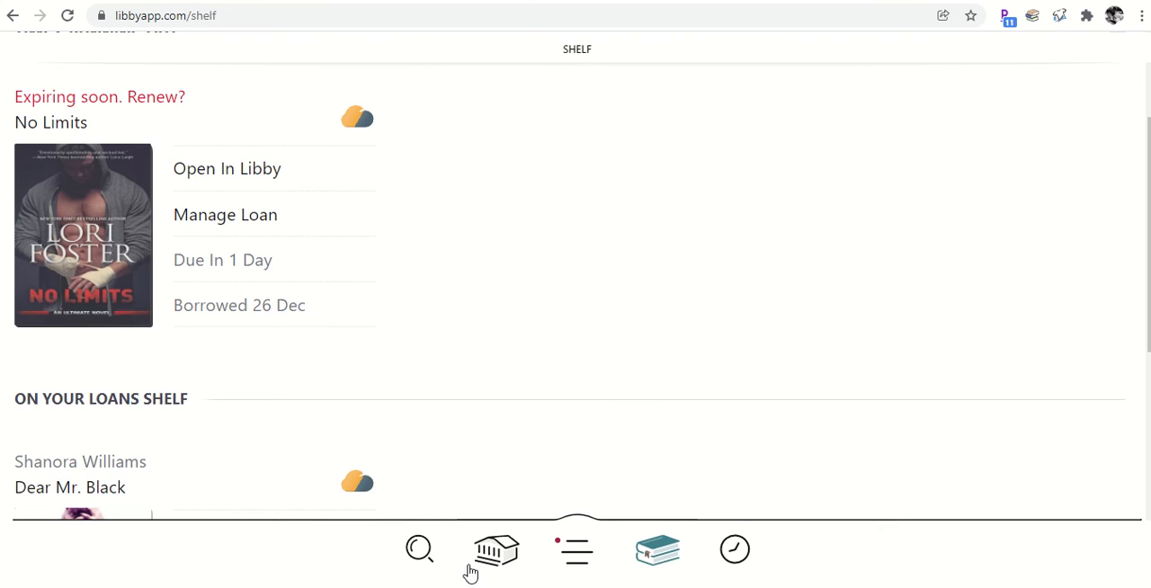
left_click(419, 550)
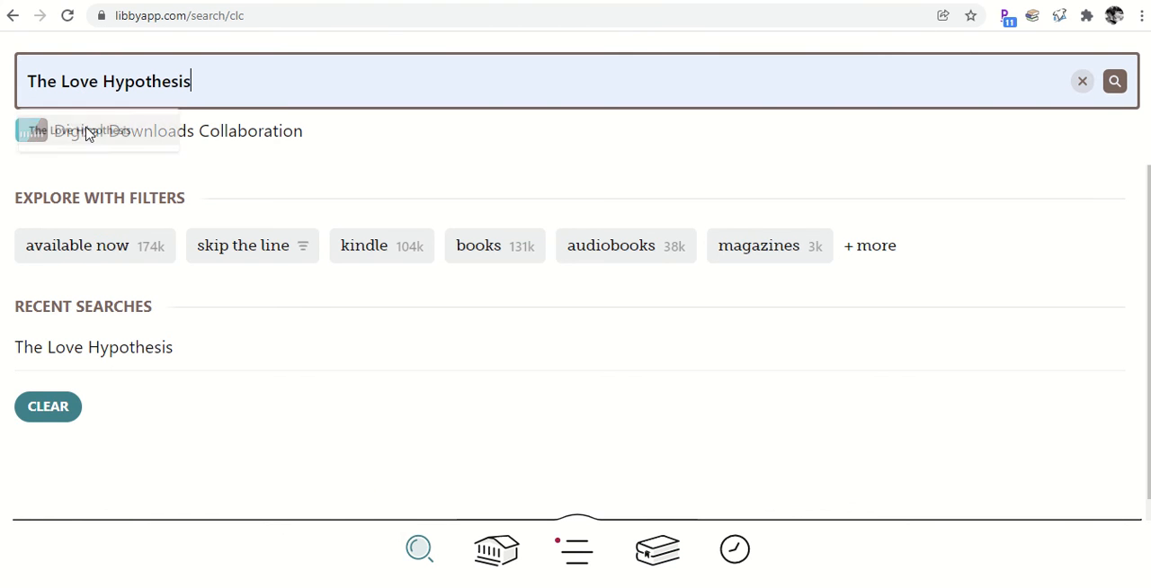
type("The Love Hypothesis")
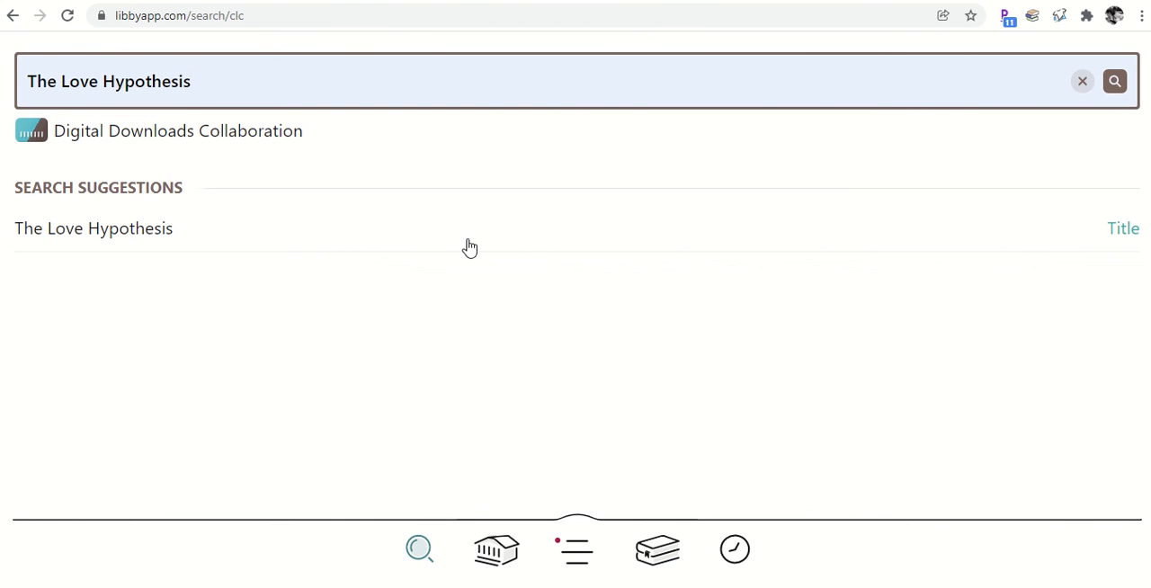
mouse_move(968, 72)
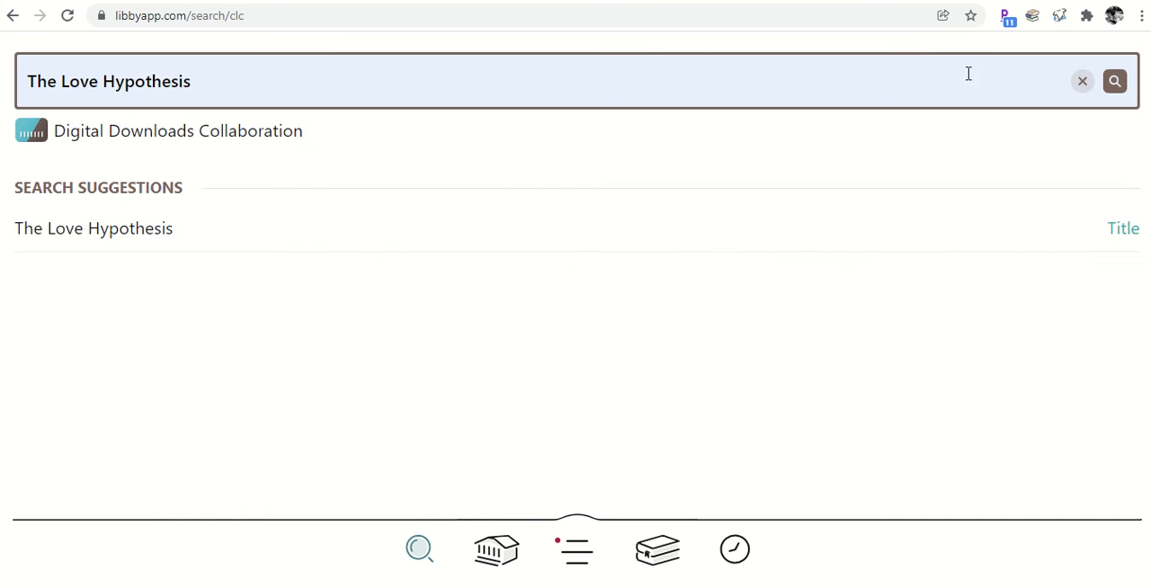
left_click(1116, 81)
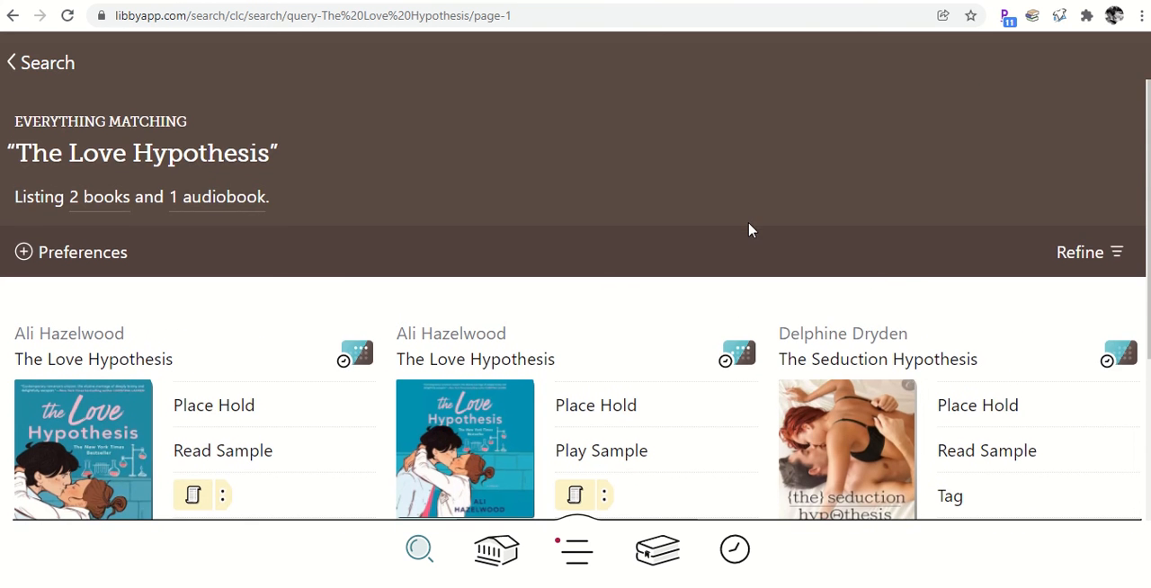
- Review the per-library wait times and start a hold through Dayton Metro Library
scroll("down", 3)
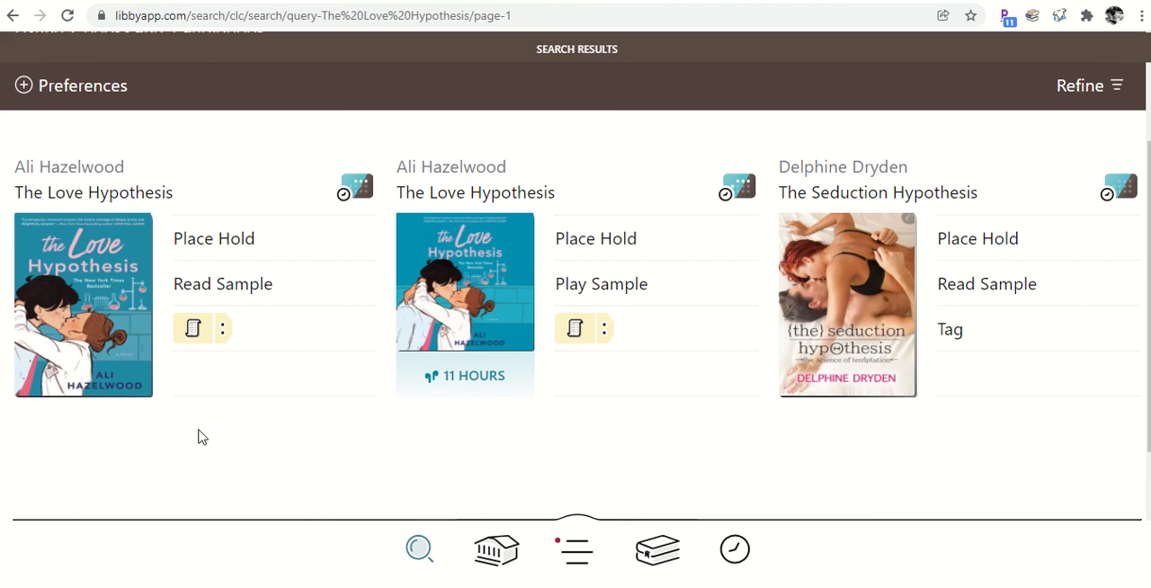
mouse_move(468, 255)
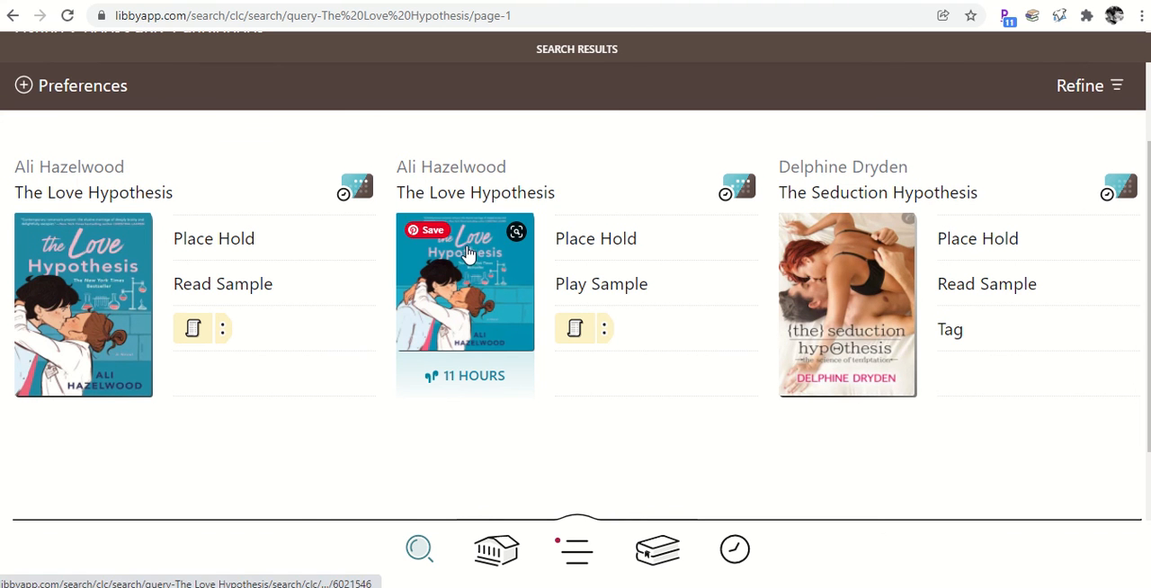
mouse_move(291, 393)
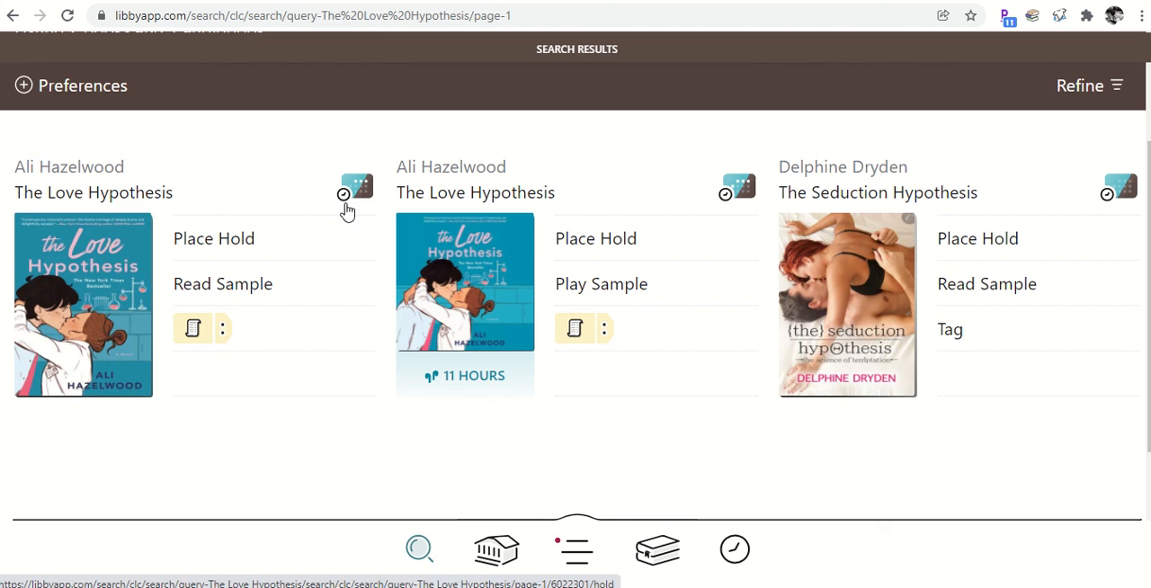
mouse_move(351, 158)
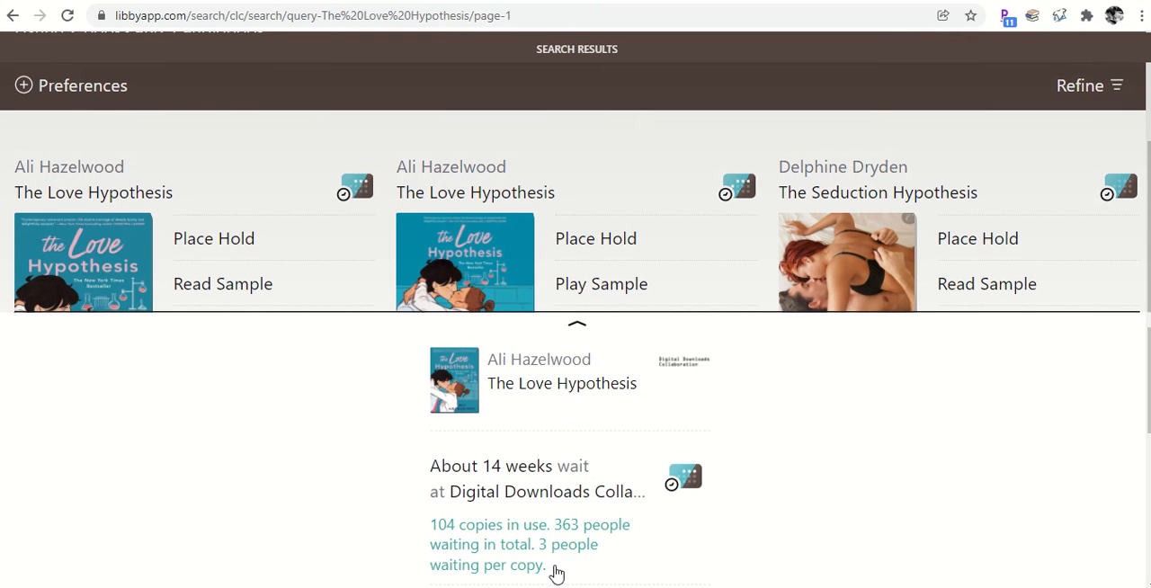
mouse_move(453, 496)
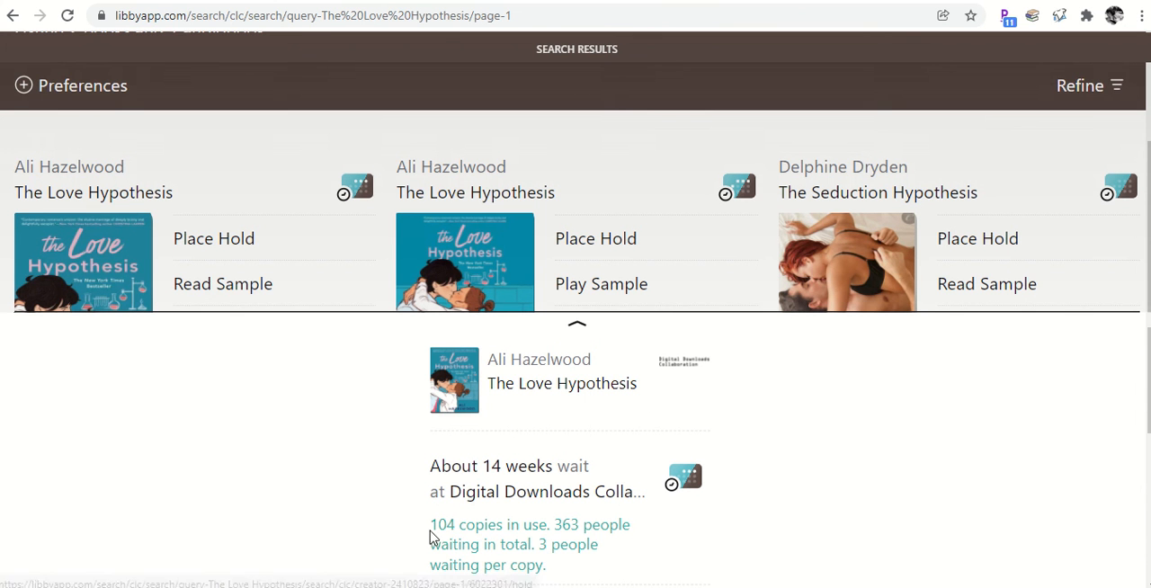
mouse_move(570, 540)
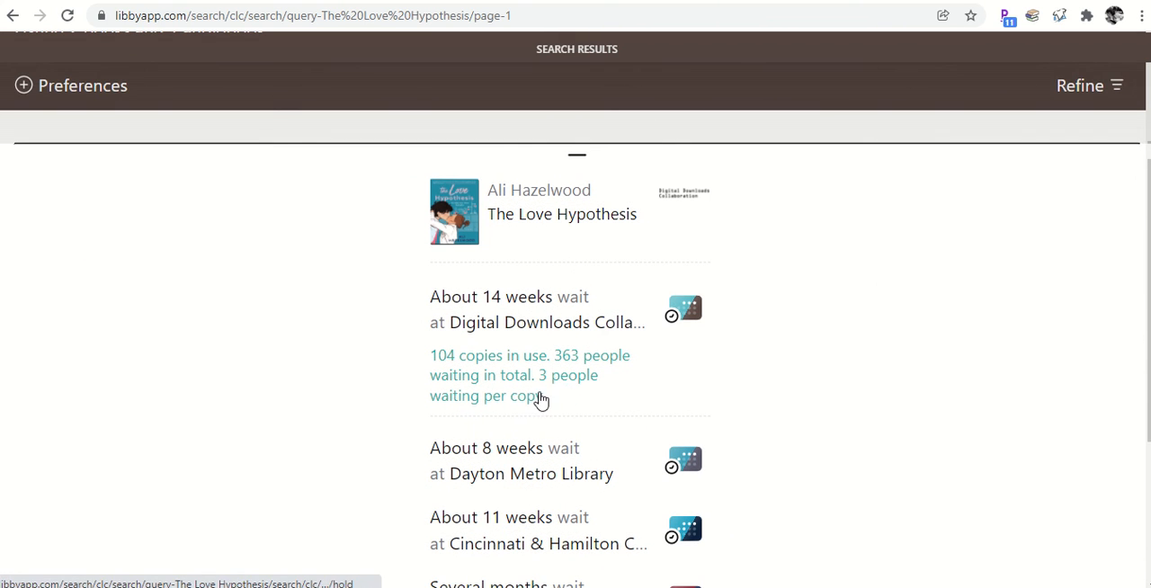
mouse_move(518, 417)
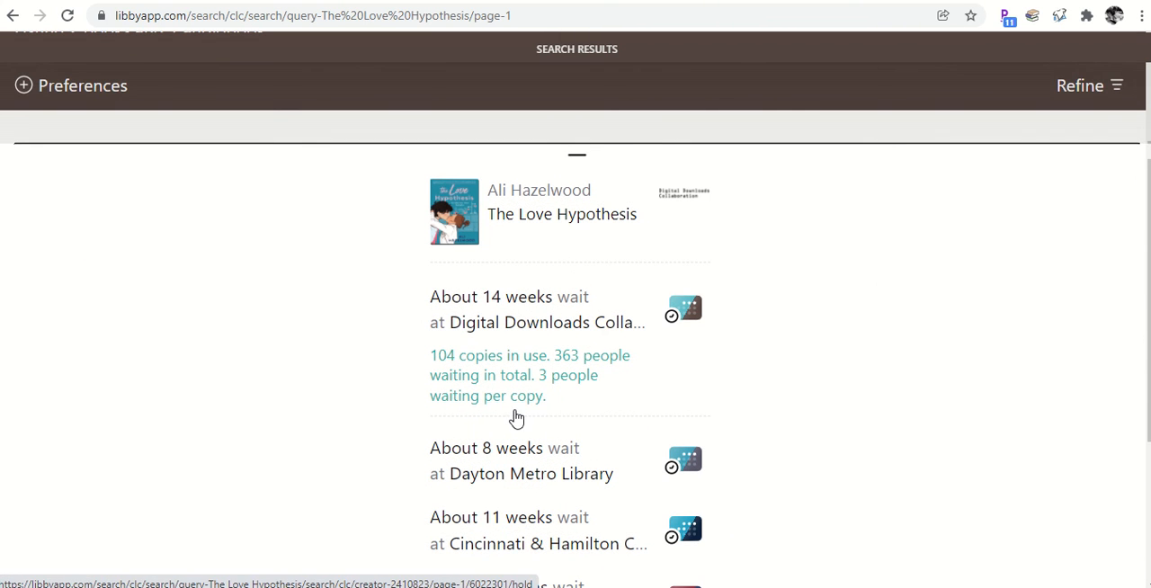
mouse_move(507, 418)
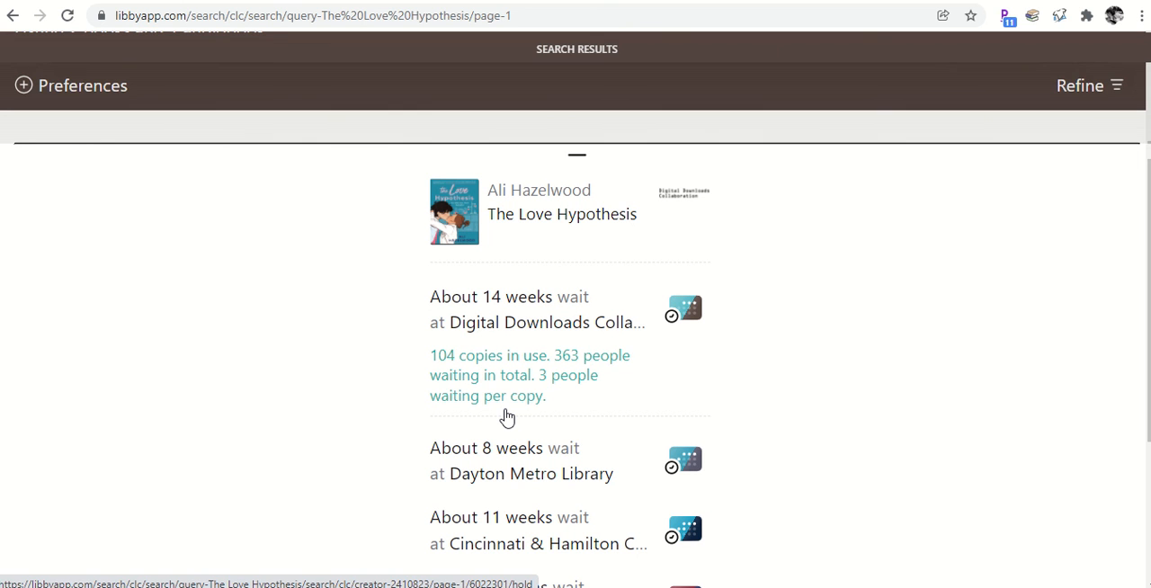
mouse_move(553, 391)
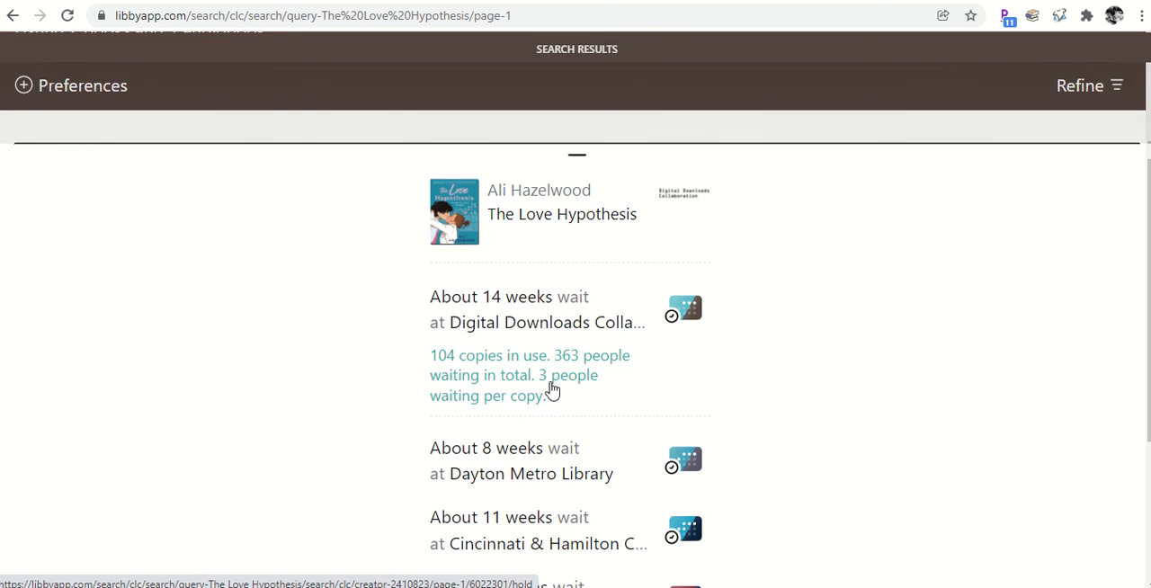
mouse_move(505, 324)
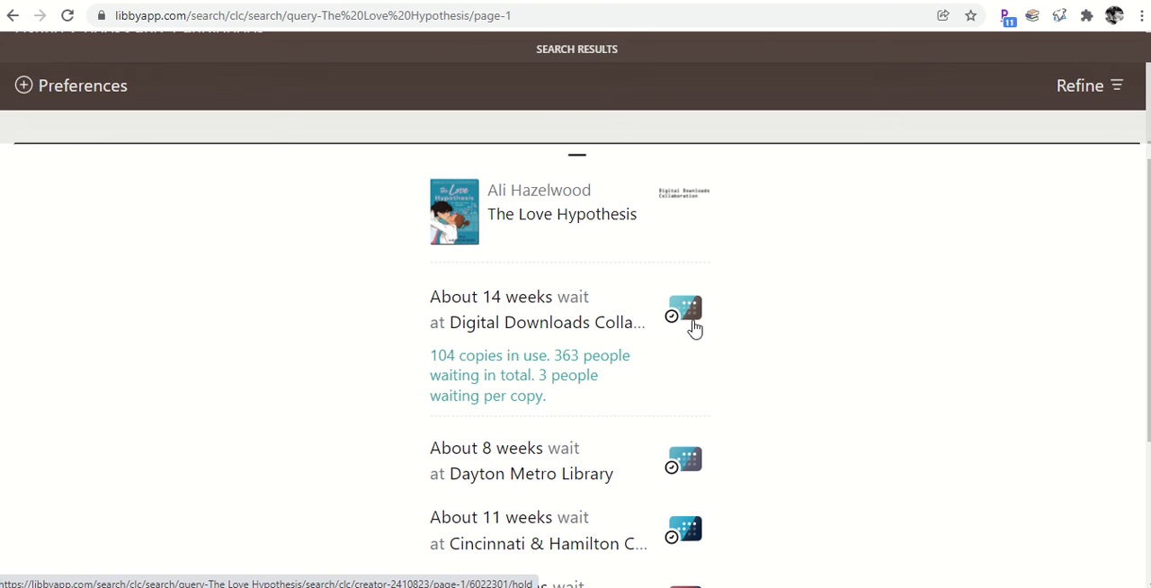
mouse_move(406, 421)
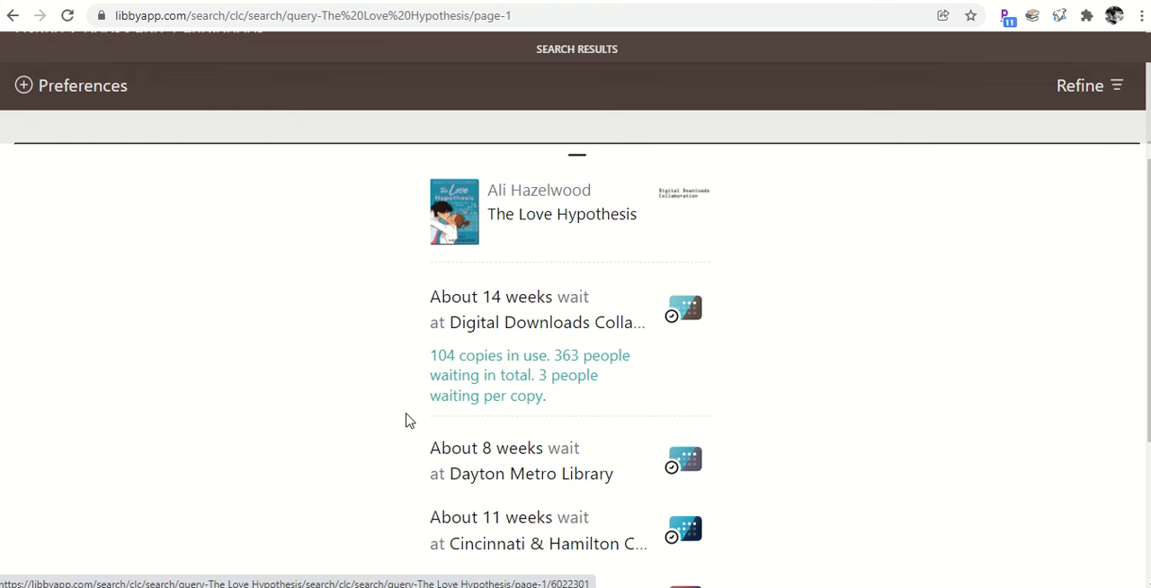
mouse_move(440, 475)
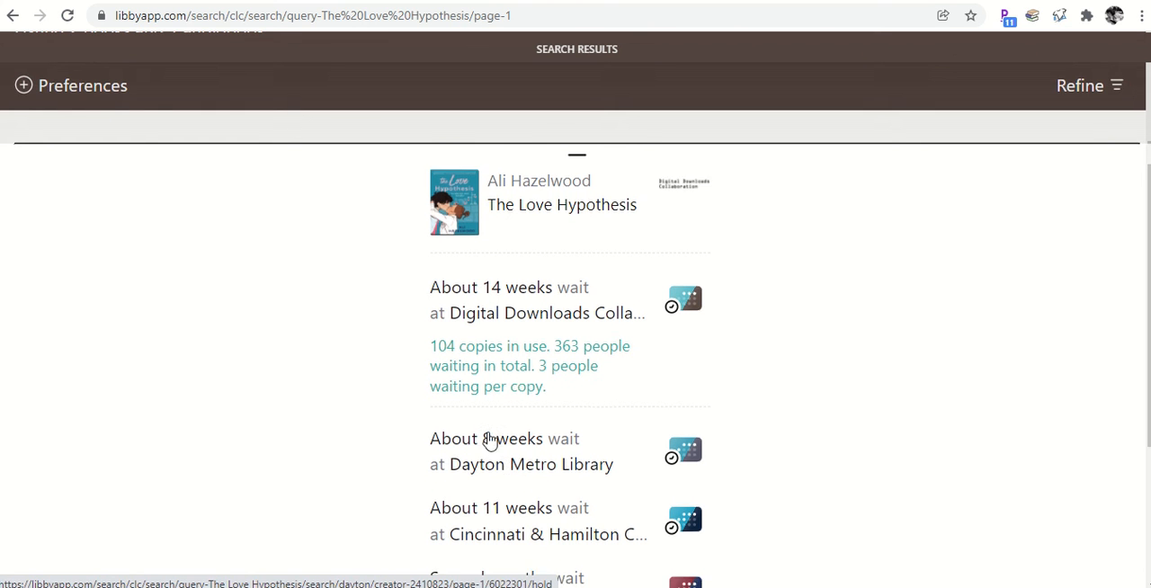
scroll("down", 3)
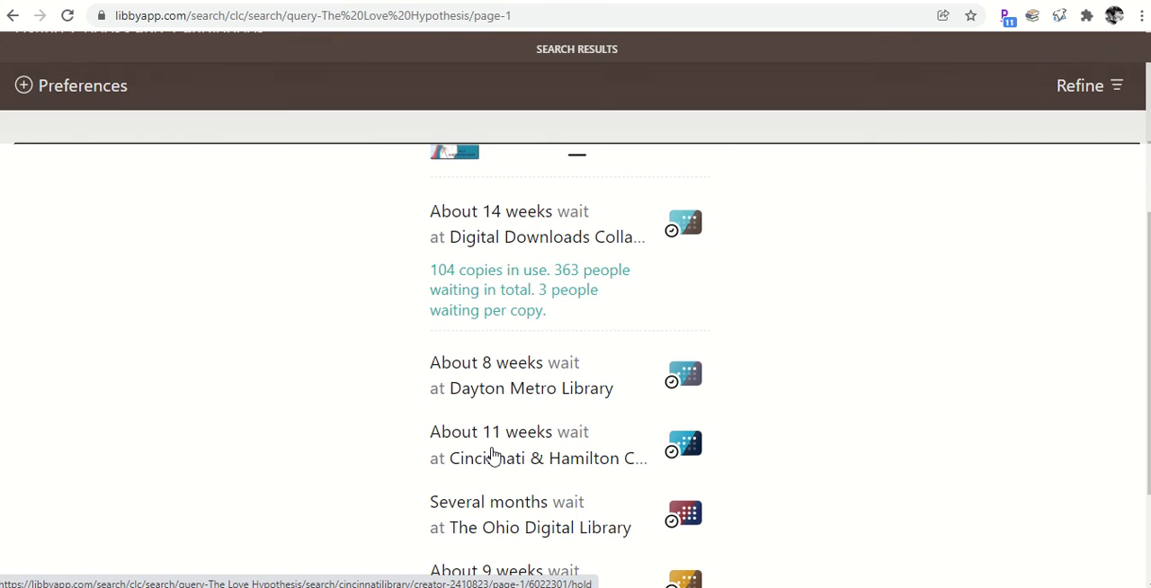
scroll("down", 3)
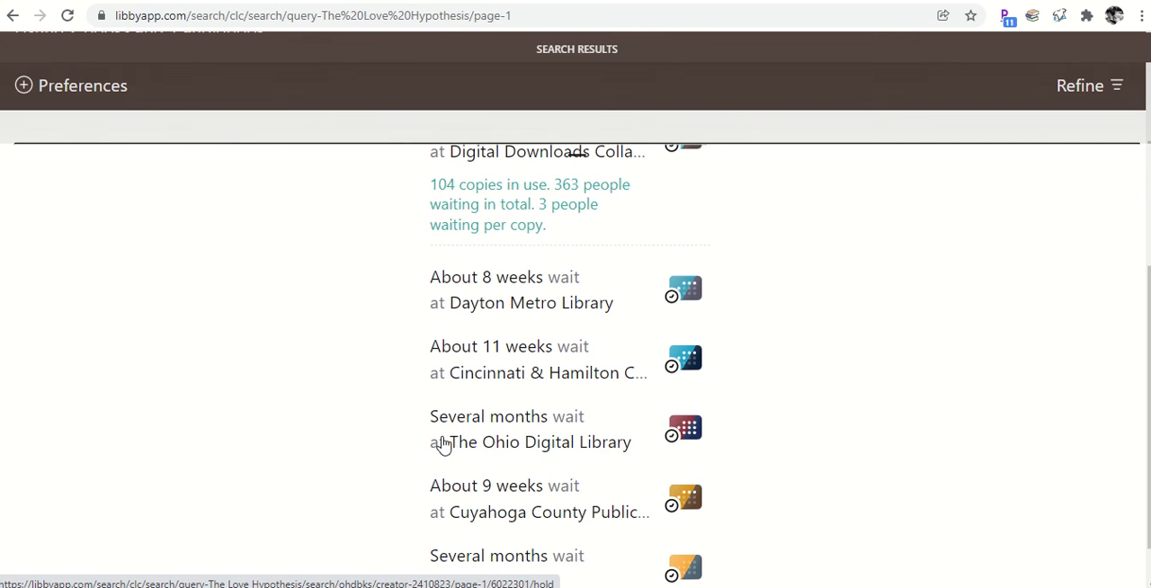
mouse_move(493, 504)
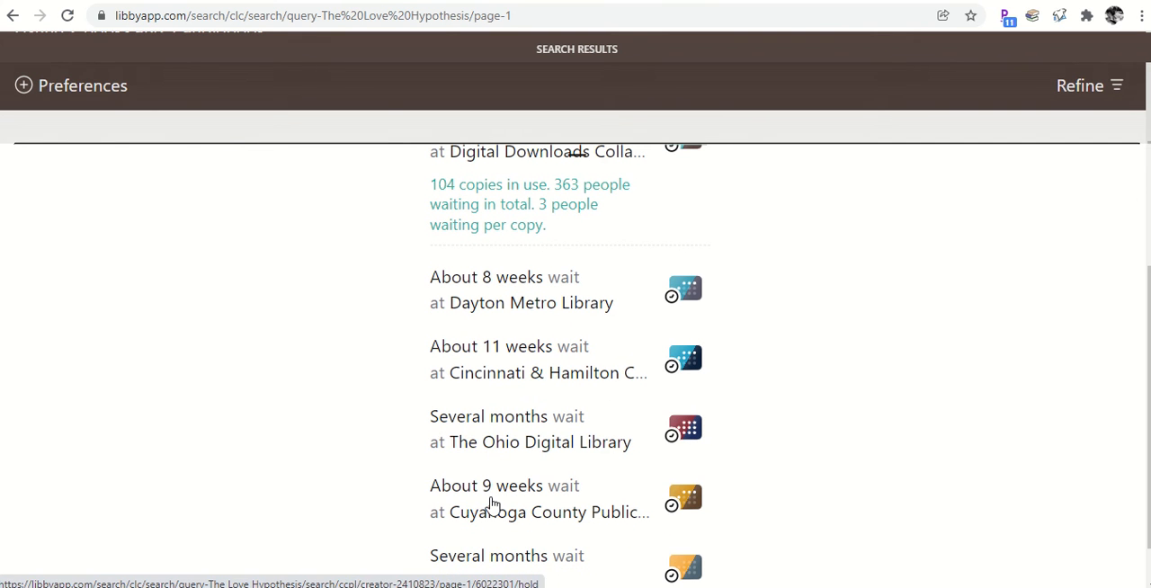
scroll("down", 3)
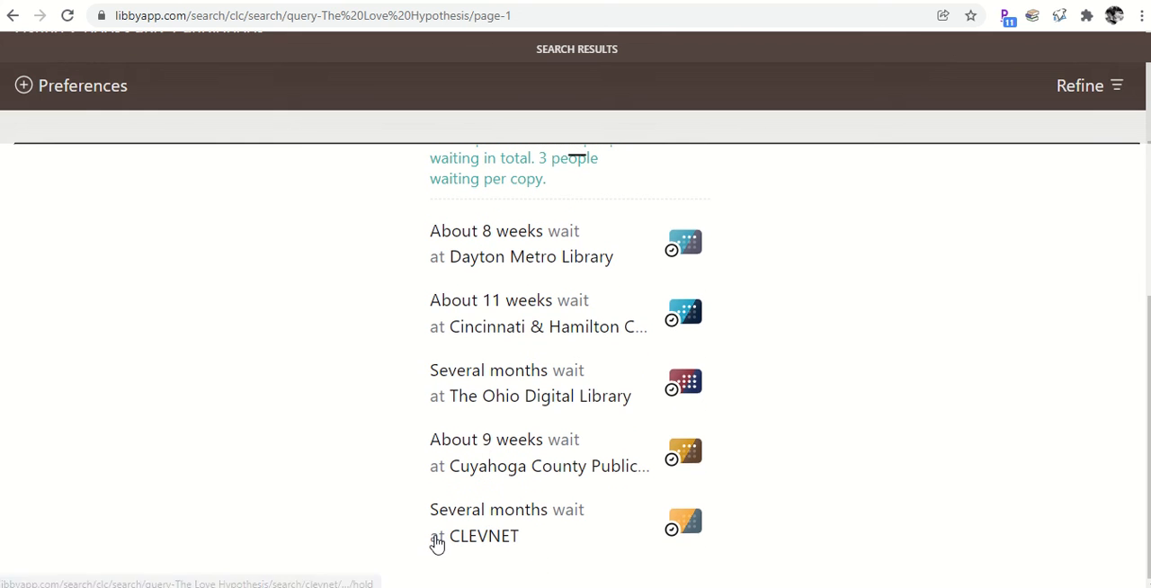
mouse_move(508, 460)
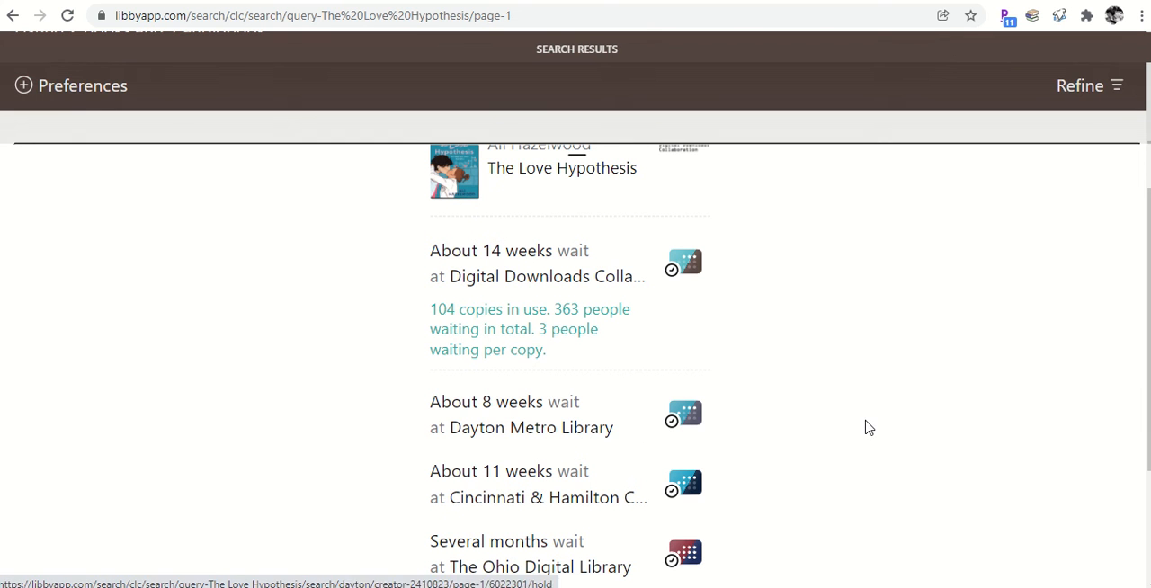
mouse_move(543, 457)
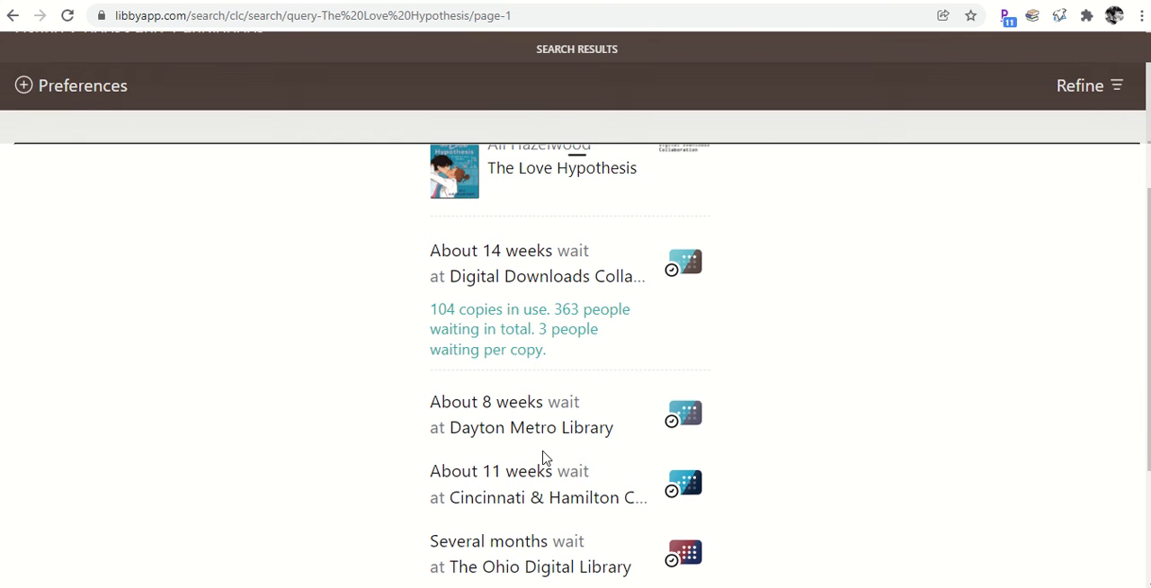
mouse_move(531, 428)
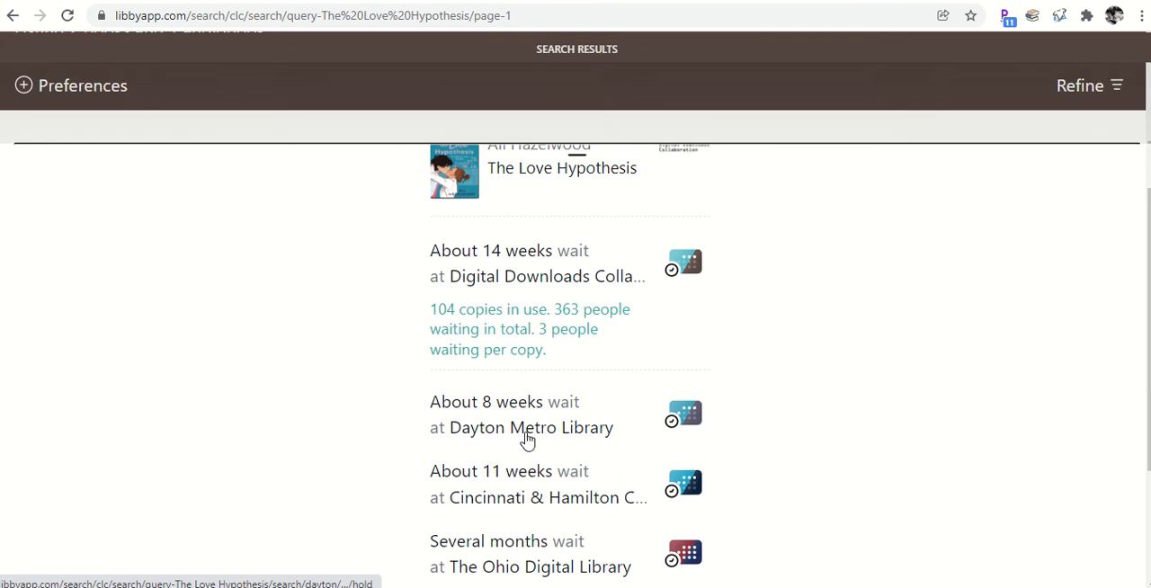
left_click(531, 428)
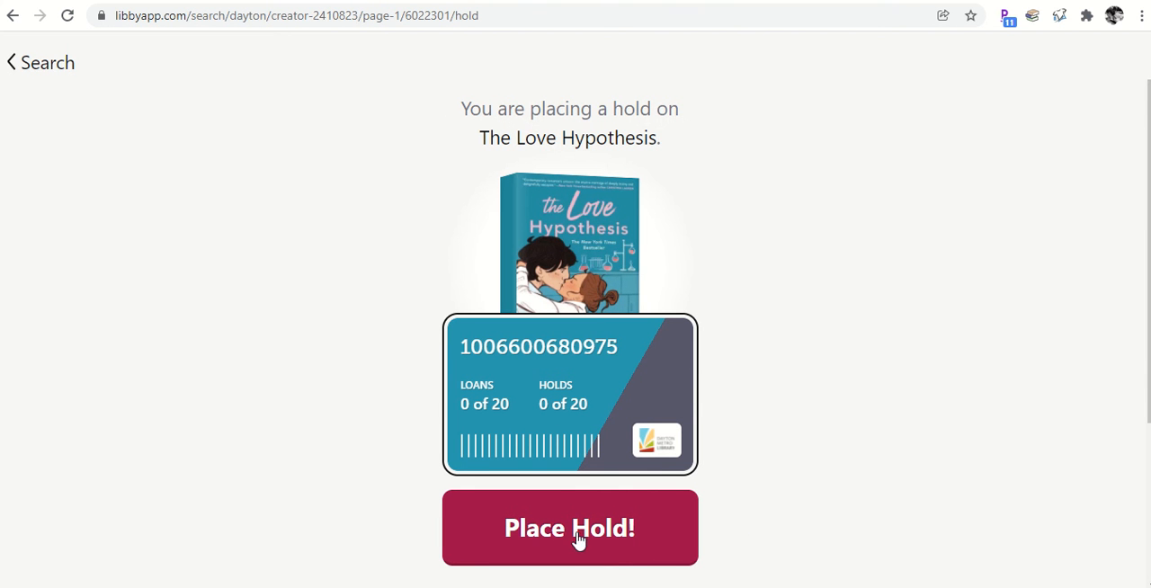
mouse_move(677, 457)
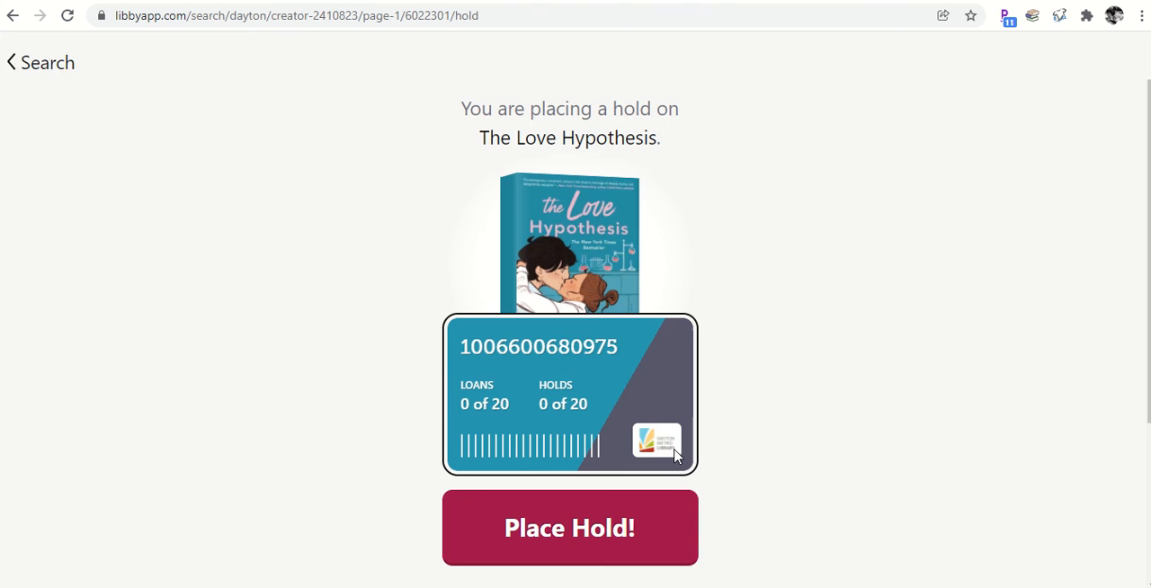
- Return to the Dayton Metro Library search page showing recent searches
left_click(40, 61)
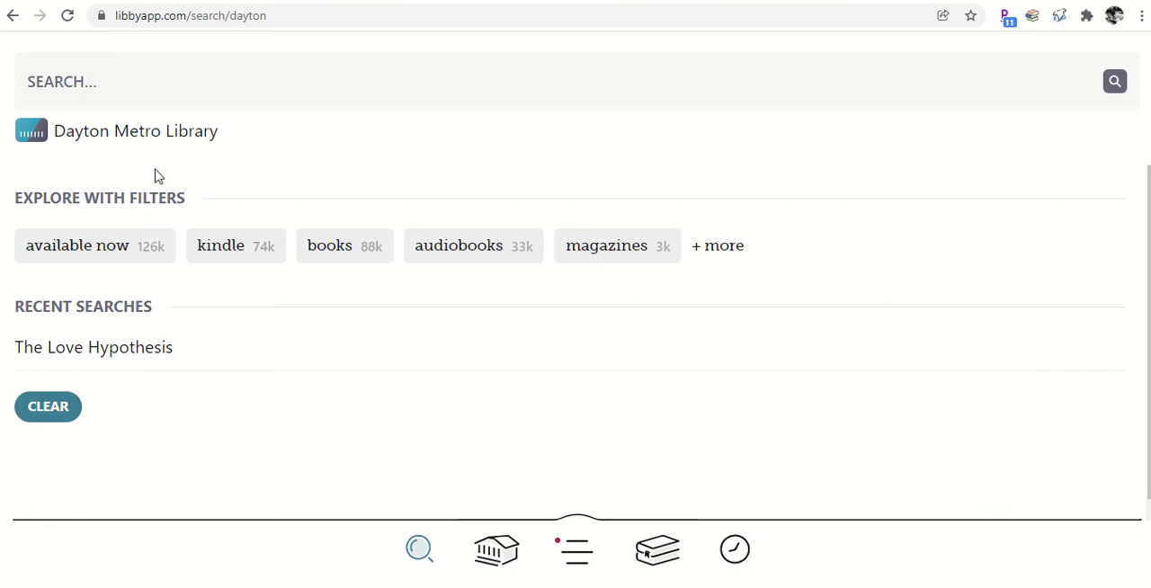
mouse_move(37, 133)
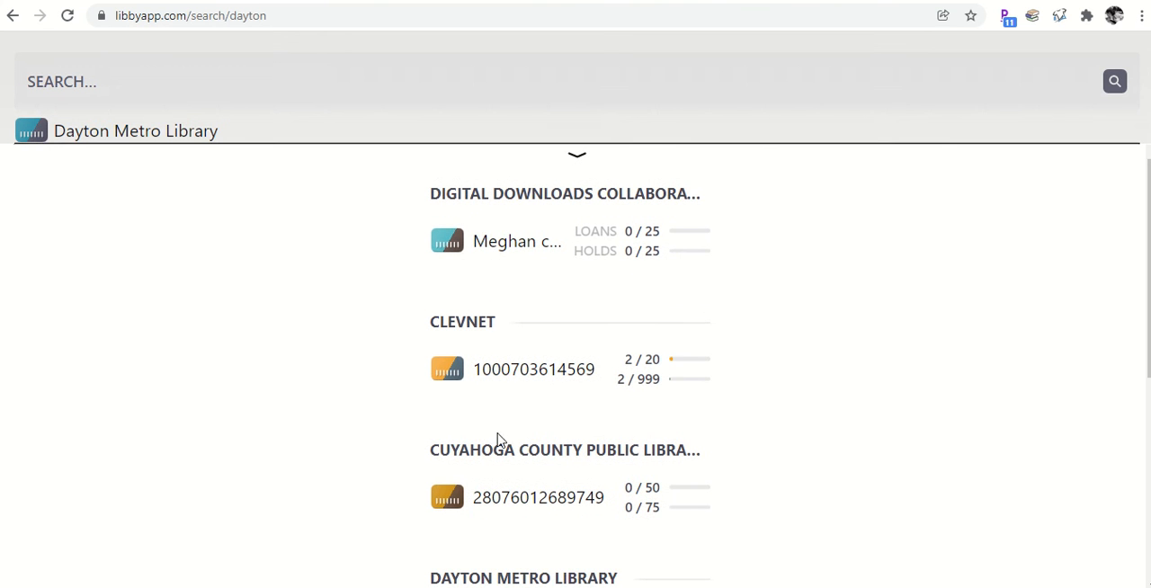
scroll("down", 3)
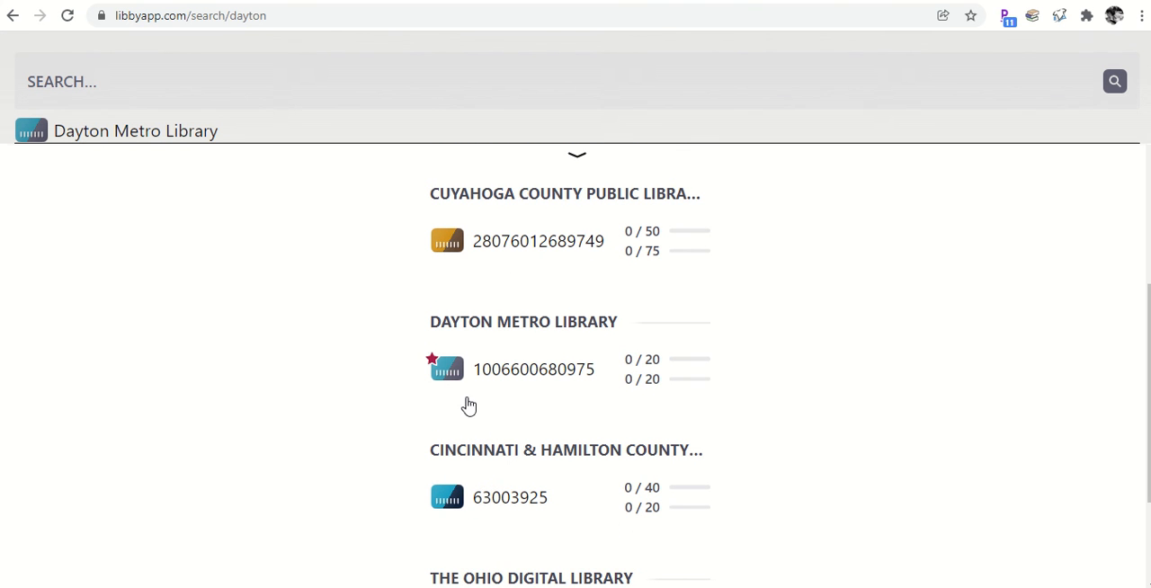
mouse_move(575, 177)
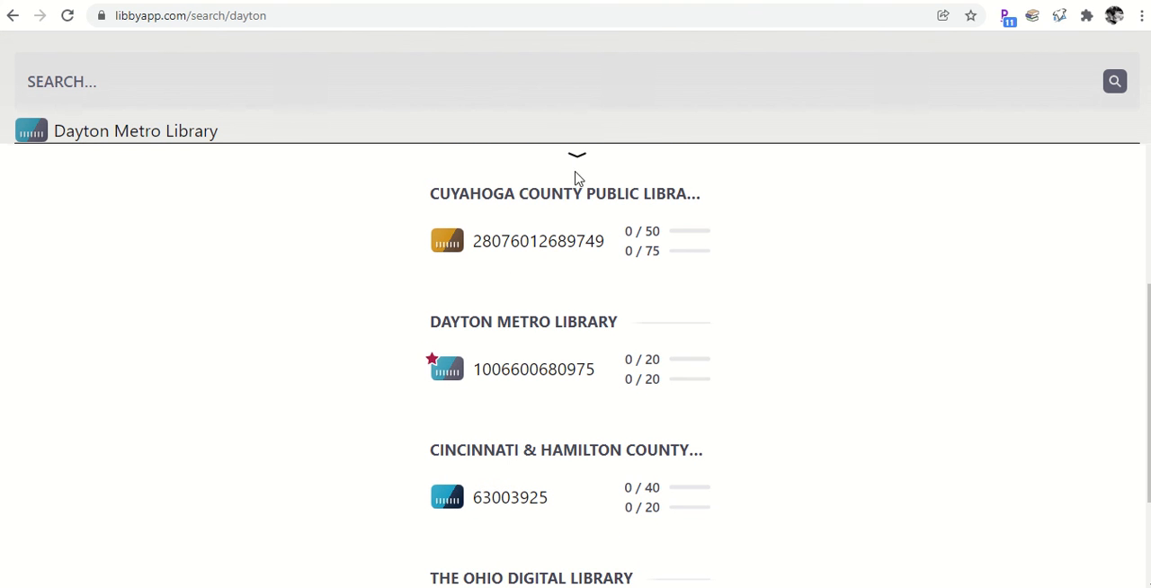
scroll("down", 3)
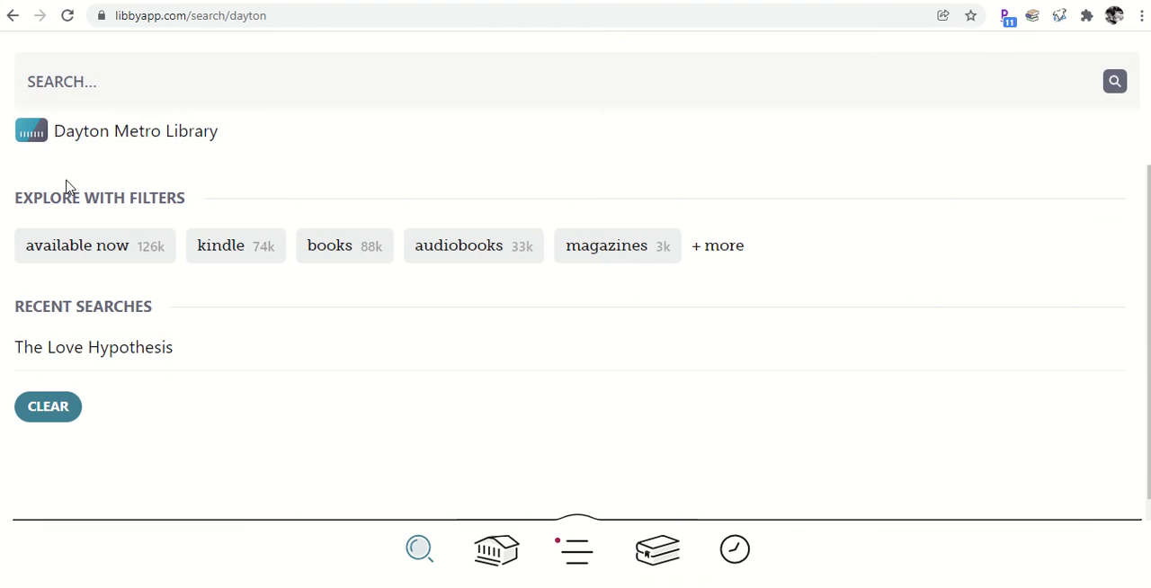
- Rerun the recent 'The Love Hypothesis' search and review its per-library wait estimates (Dayton about 8 weeks, 79 waiting)
left_click(93, 347)
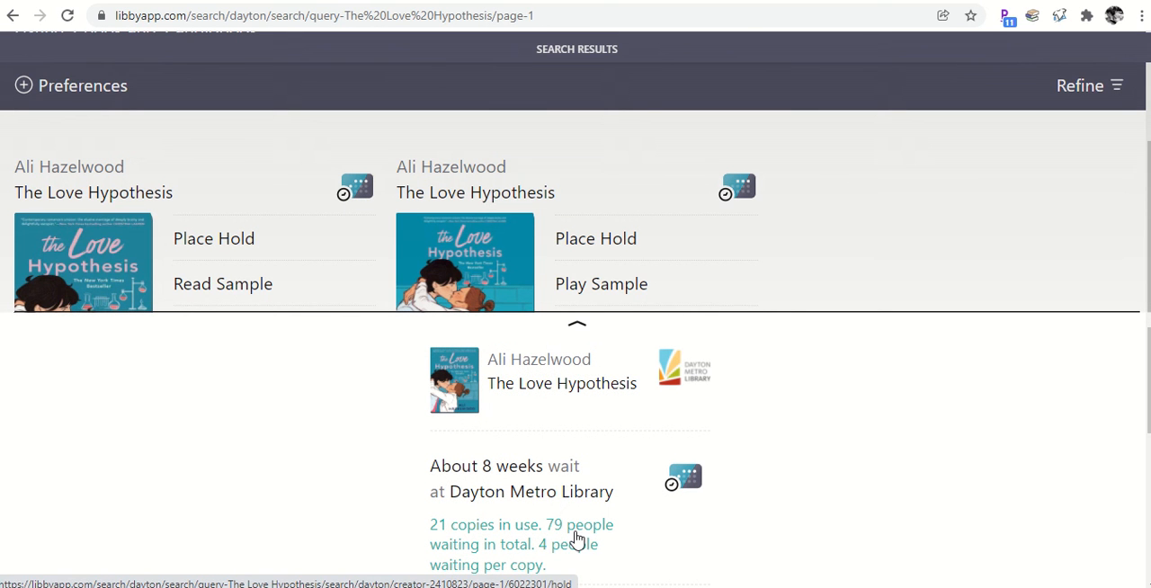
mouse_move(576, 328)
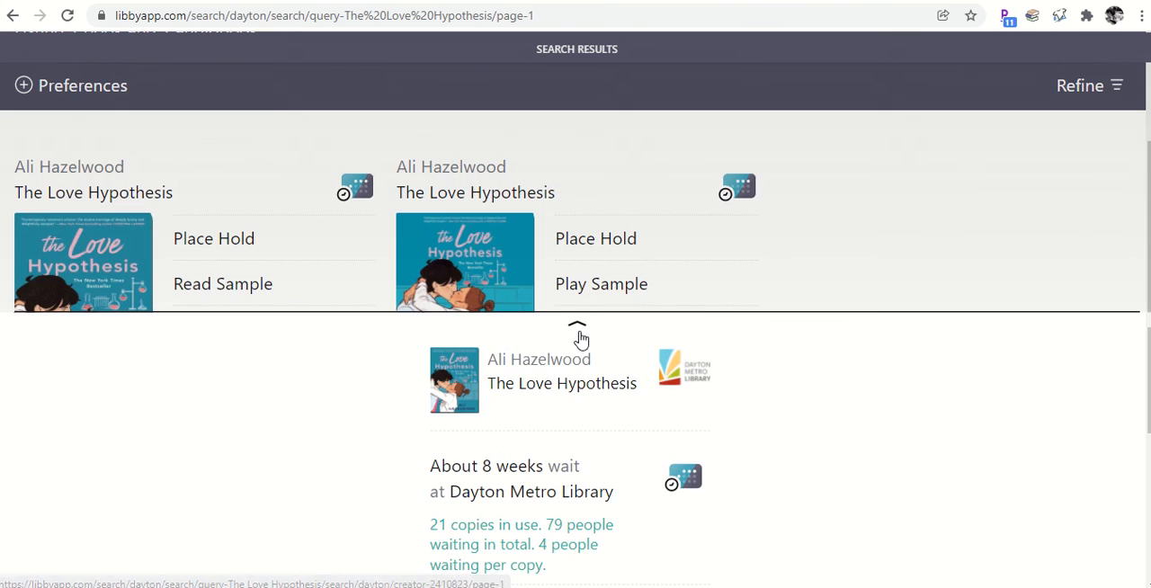
scroll("down", 3)
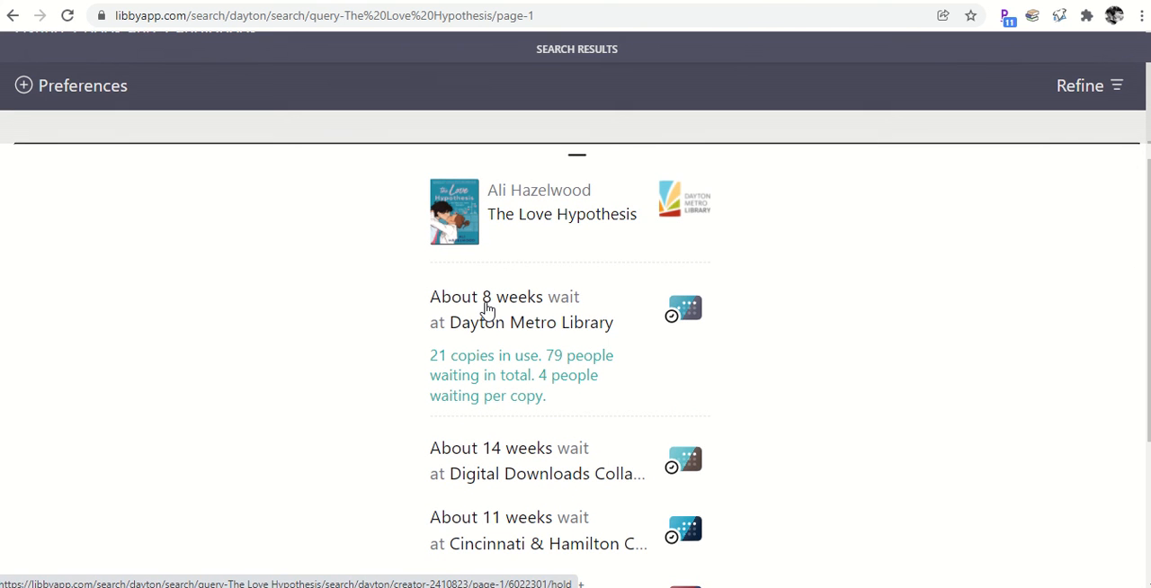
mouse_move(619, 304)
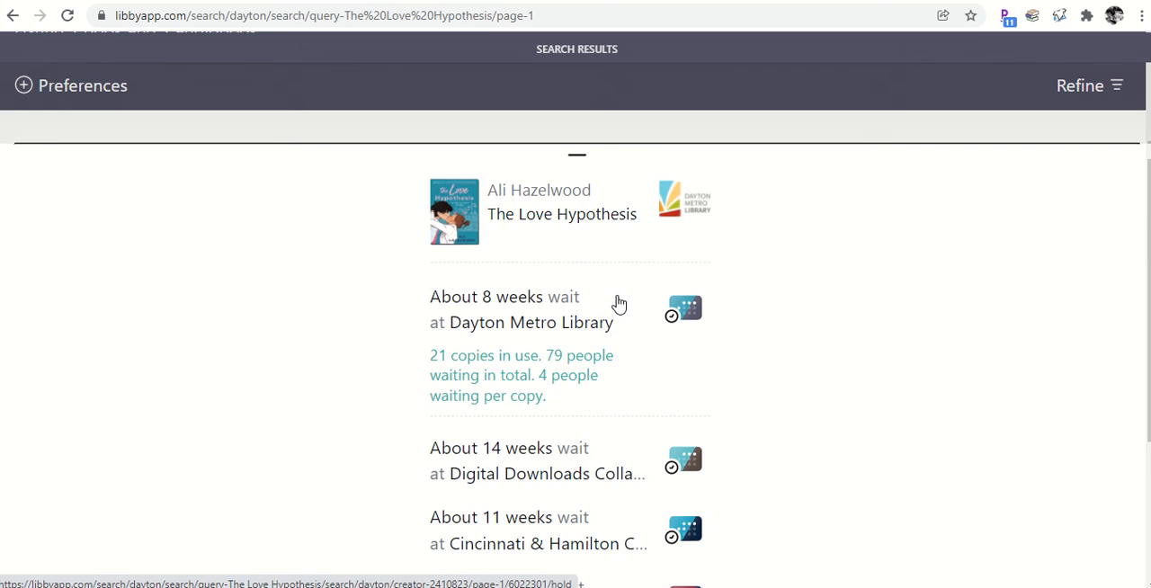
scroll("down", 3)
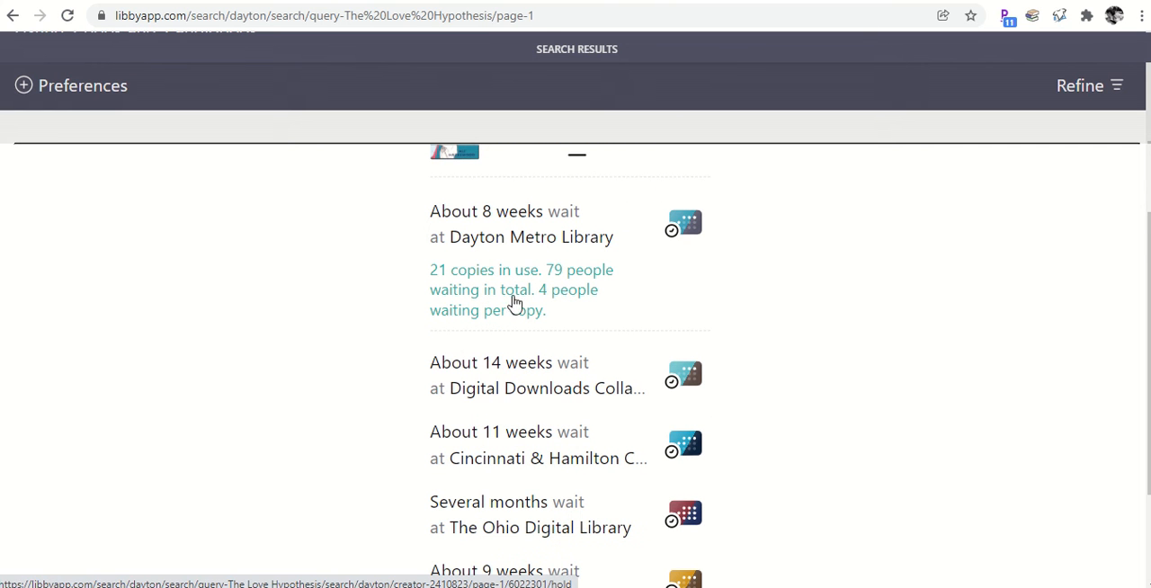
mouse_move(454, 349)
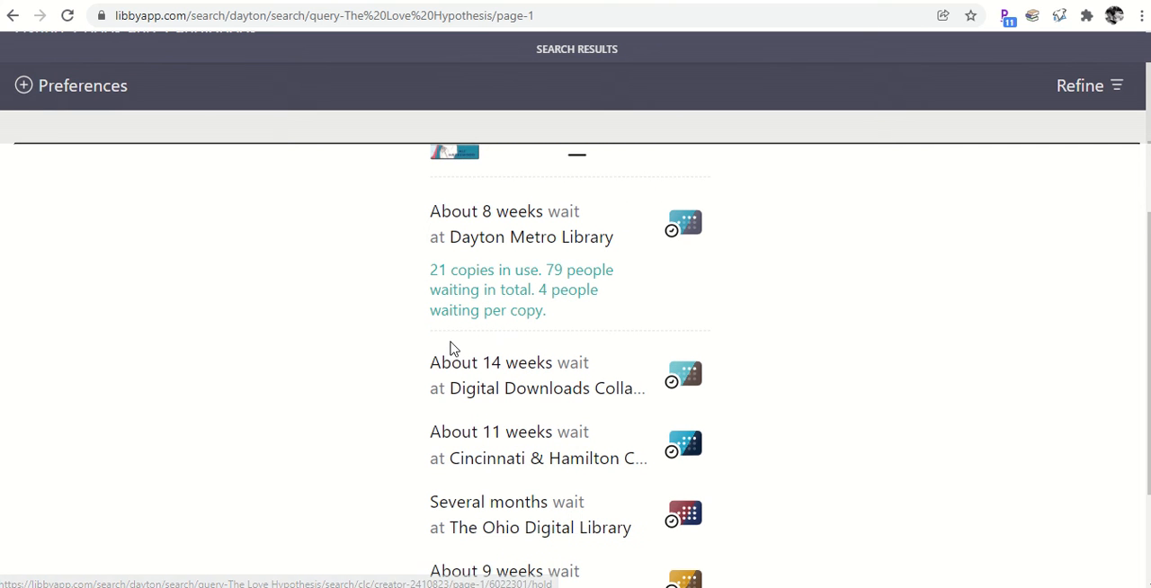
scroll("down", 3)
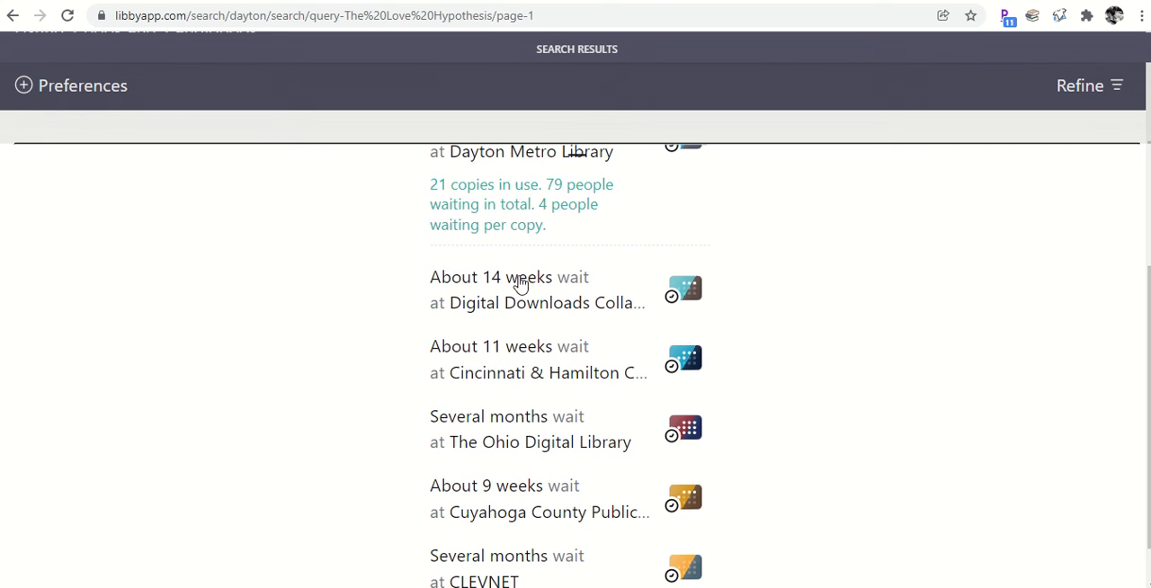
mouse_move(550, 313)
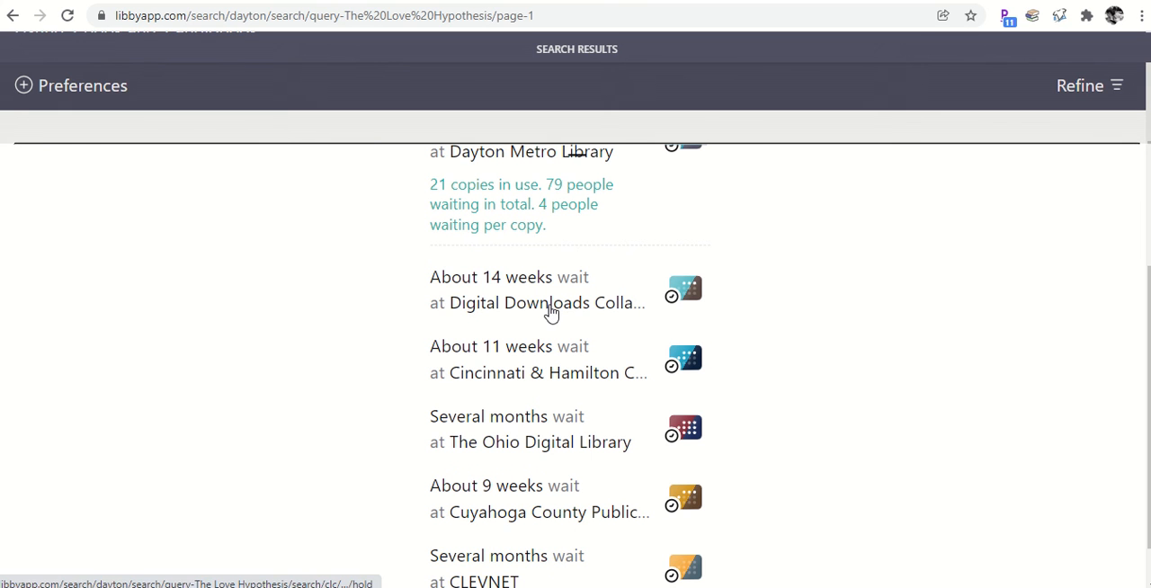
mouse_move(615, 284)
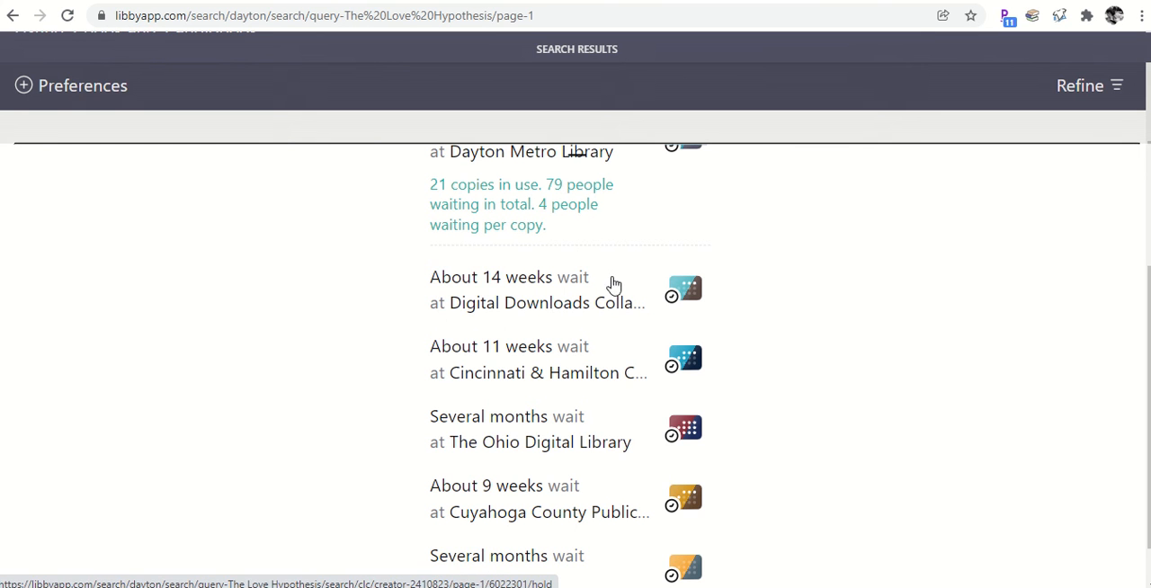
mouse_move(486, 317)
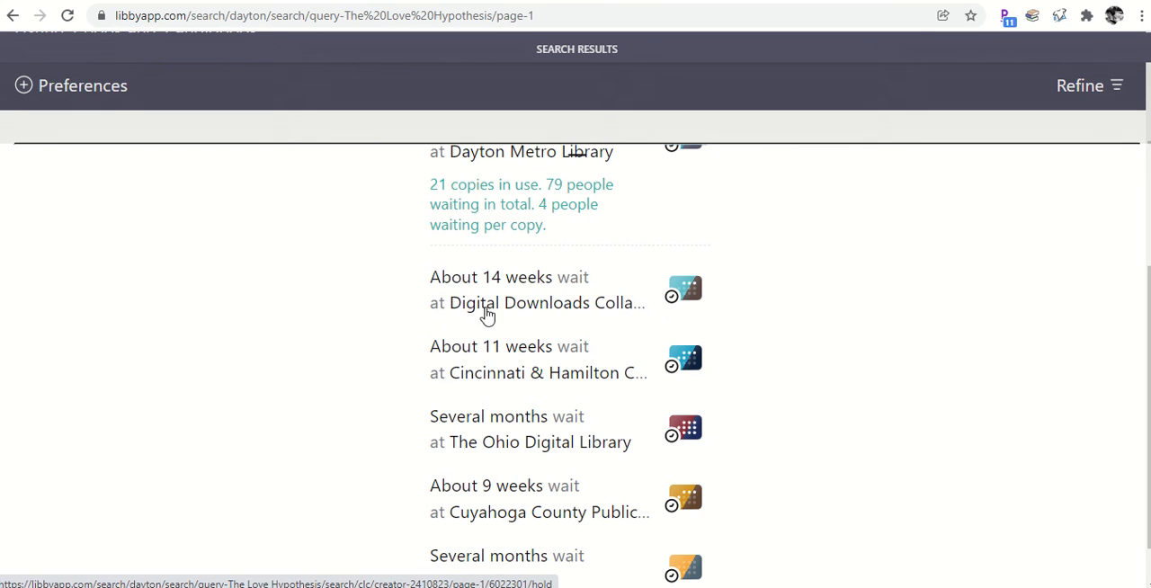
scroll("down", 3)
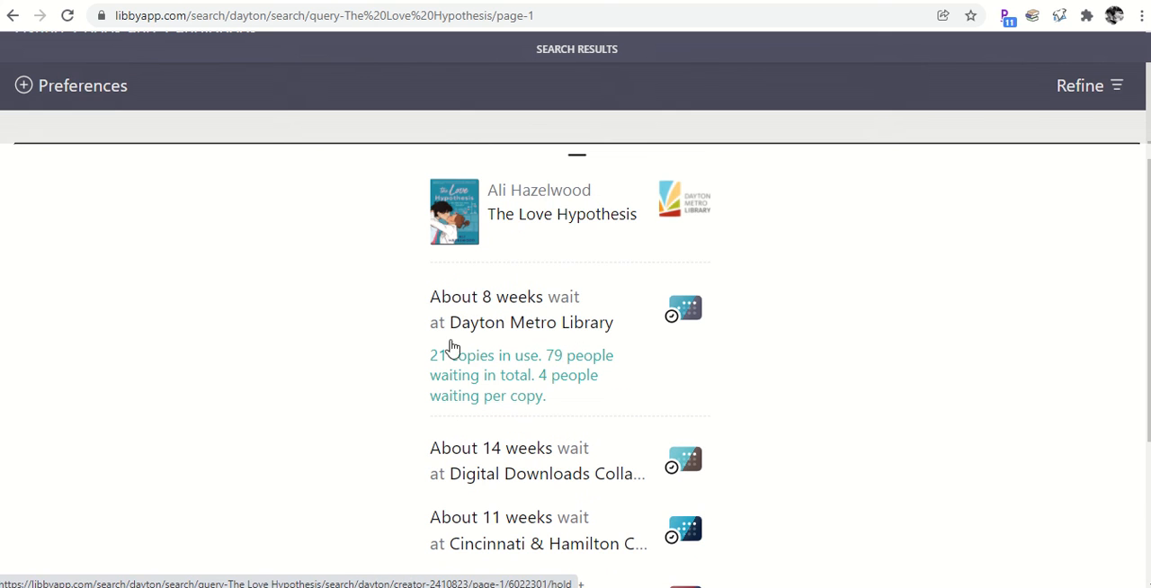
mouse_move(549, 360)
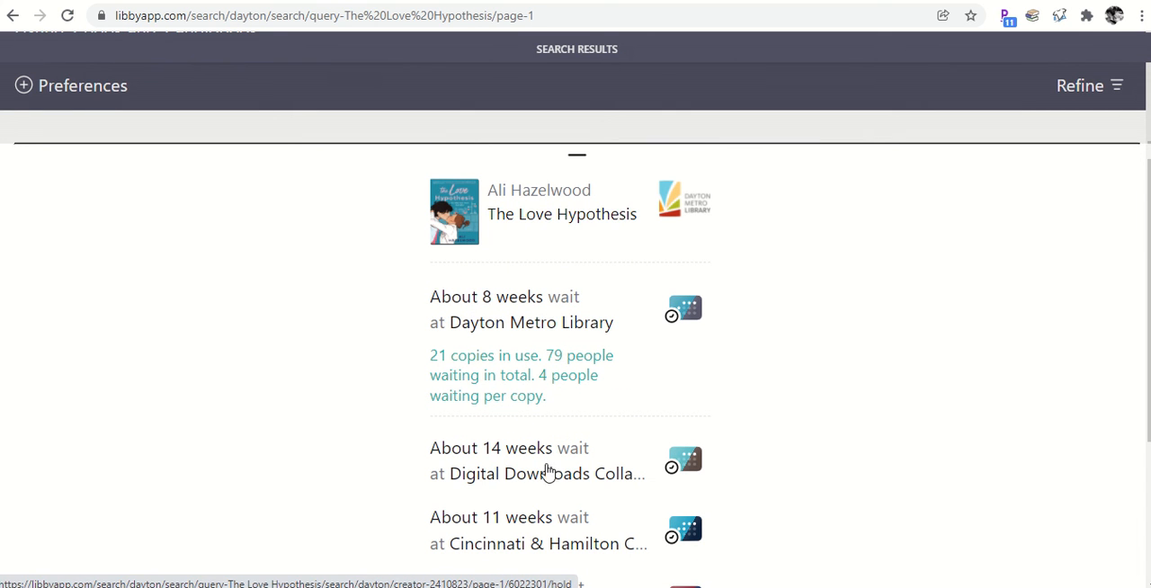
mouse_move(493, 461)
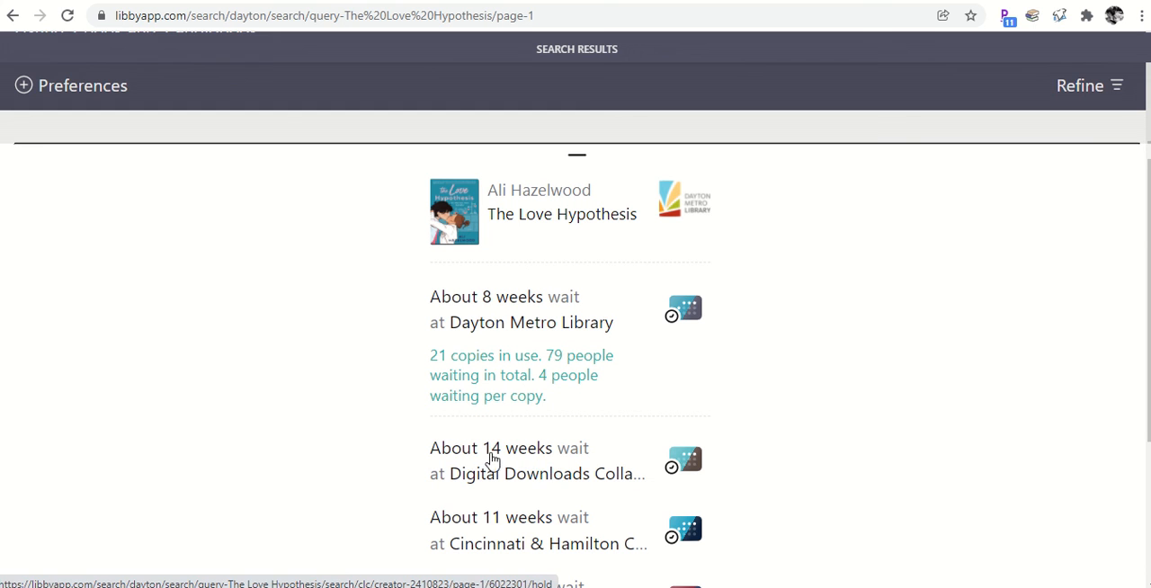
mouse_move(626, 466)
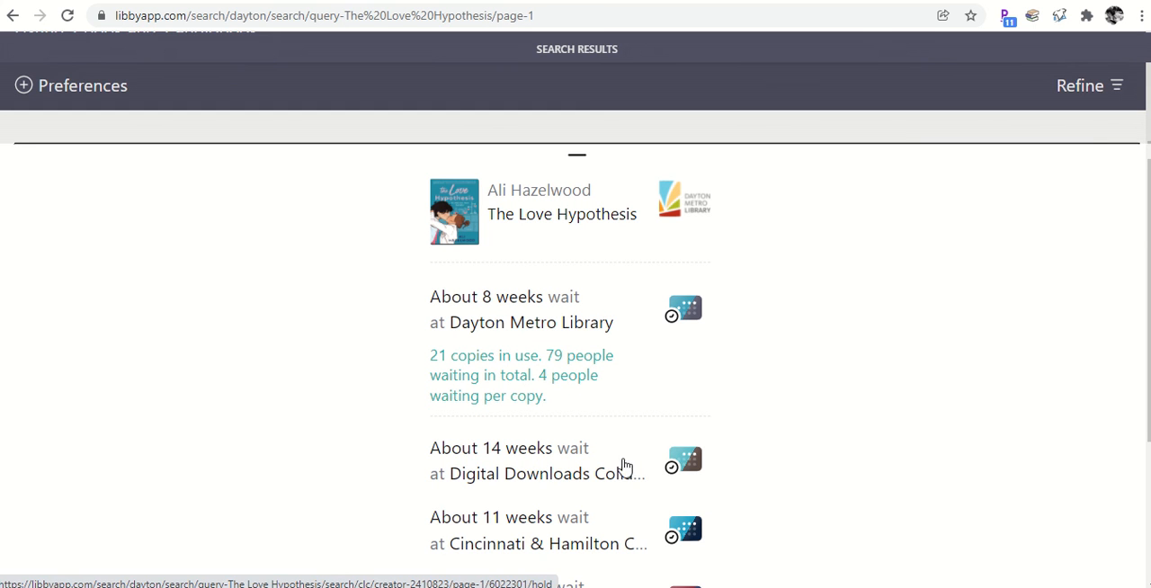
mouse_move(551, 374)
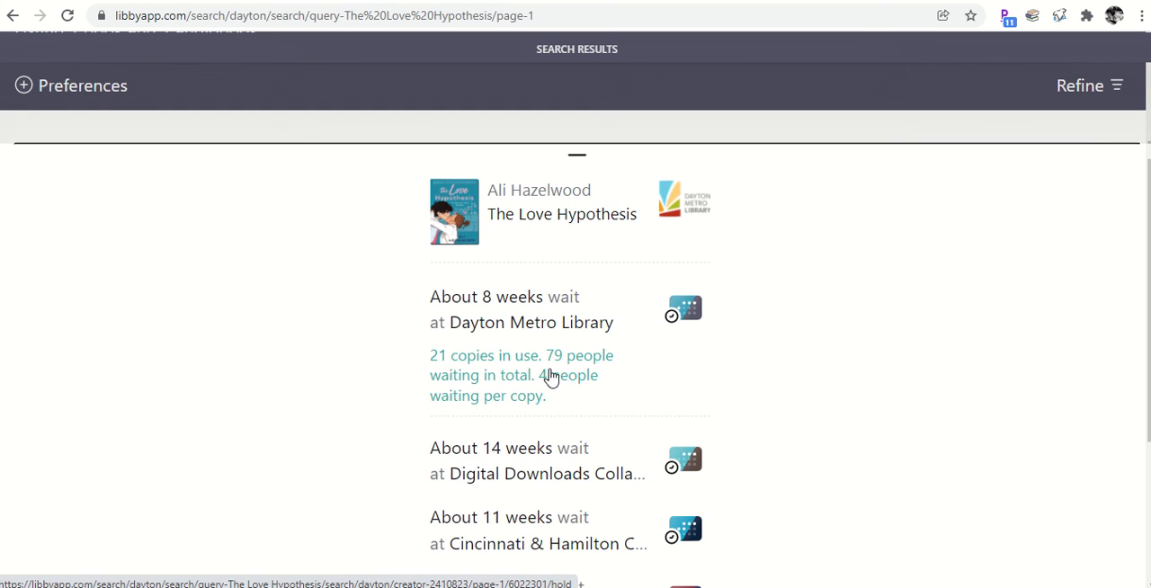
mouse_move(651, 468)
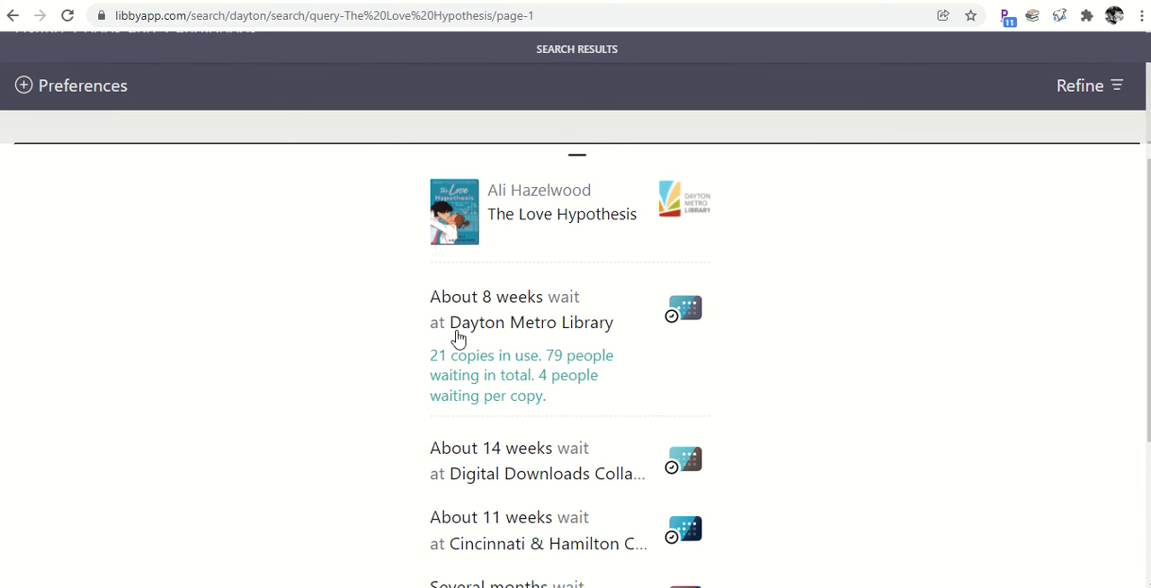
mouse_move(486, 466)
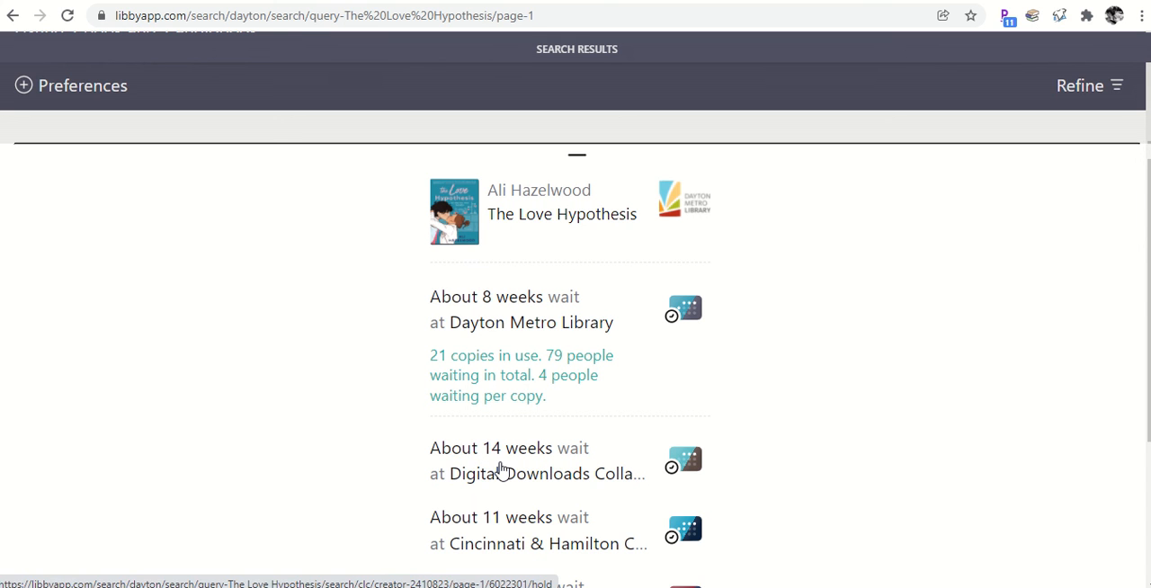
mouse_move(446, 495)
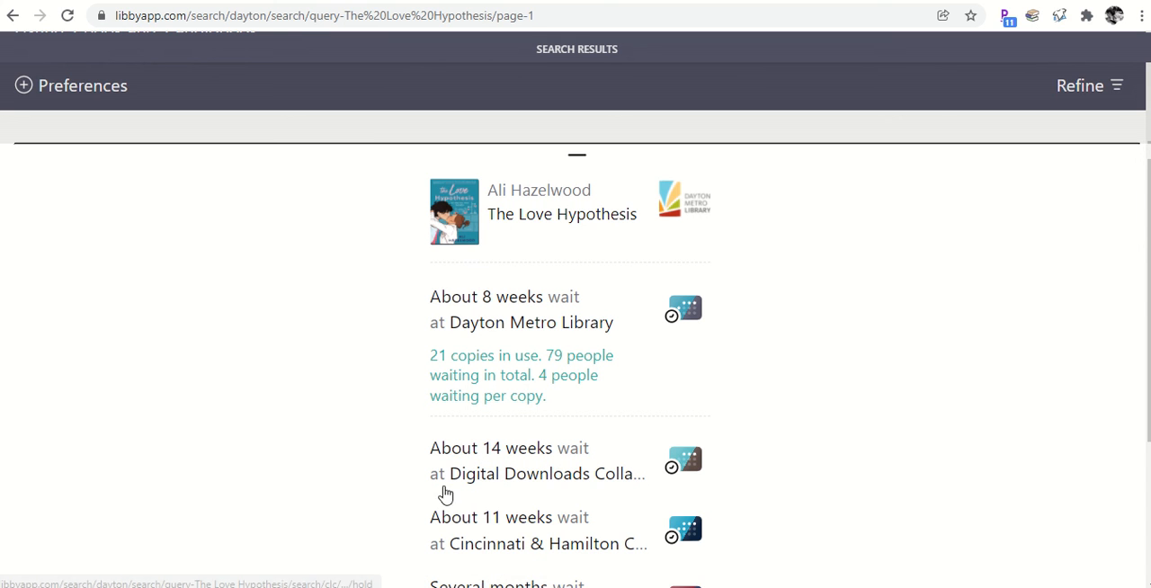
mouse_move(467, 437)
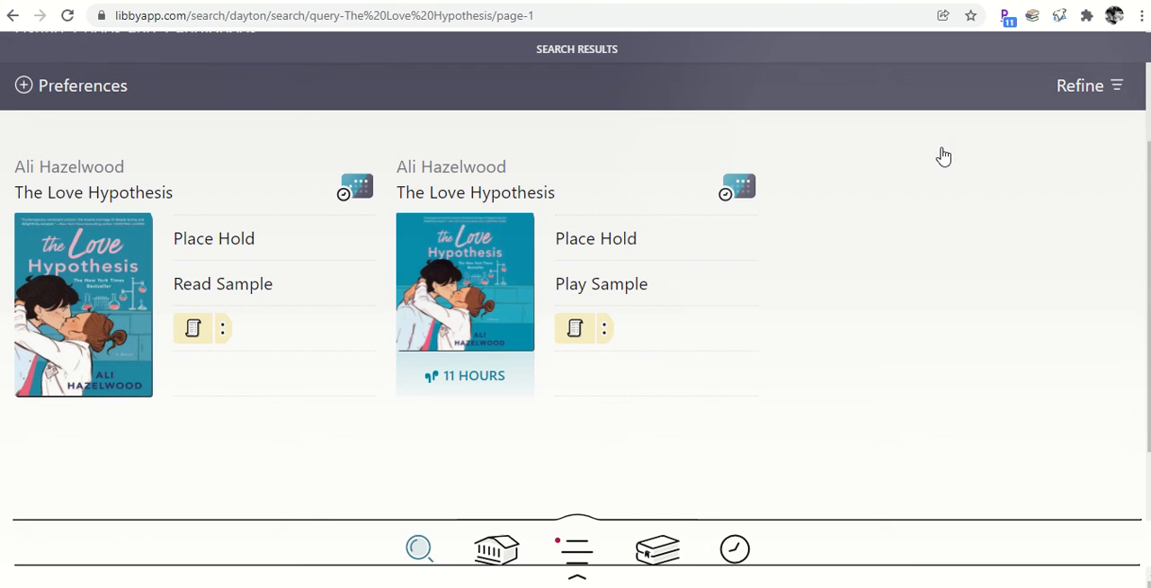
mouse_move(266, 428)
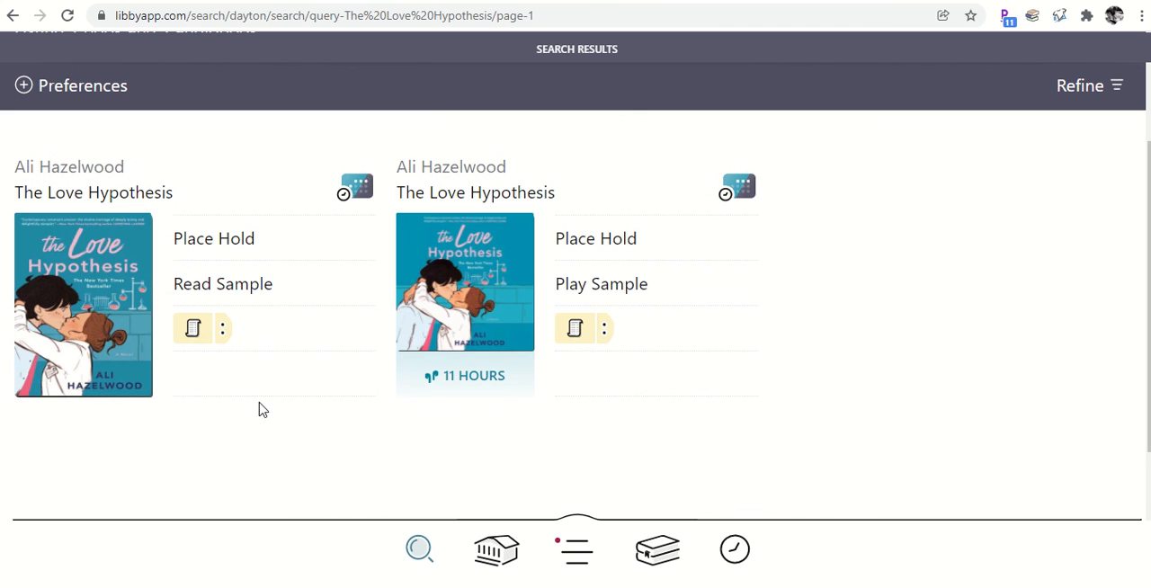
mouse_move(554, 531)
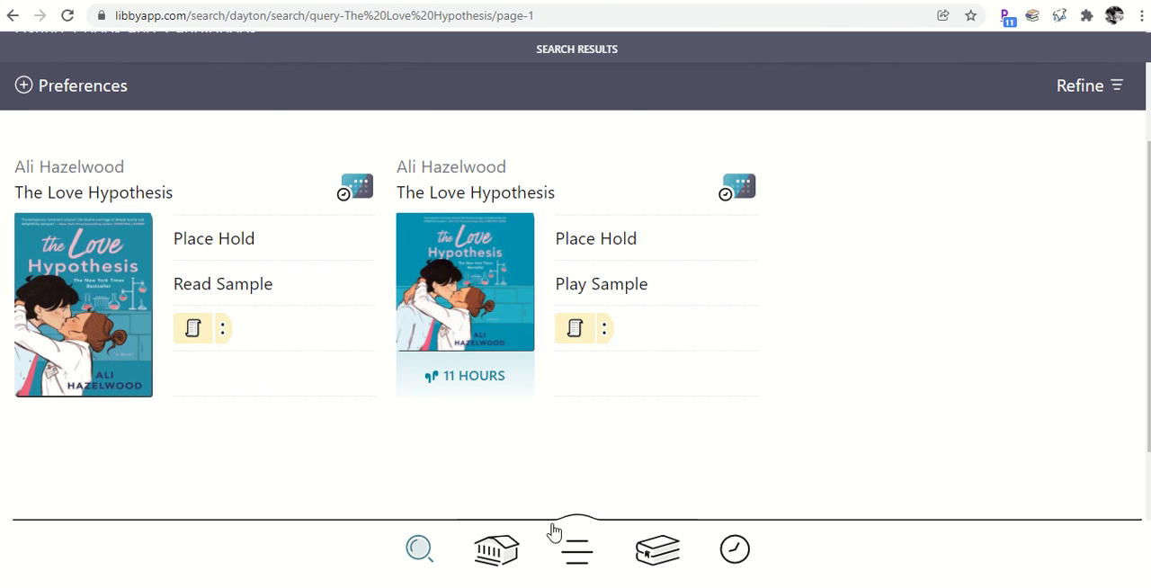